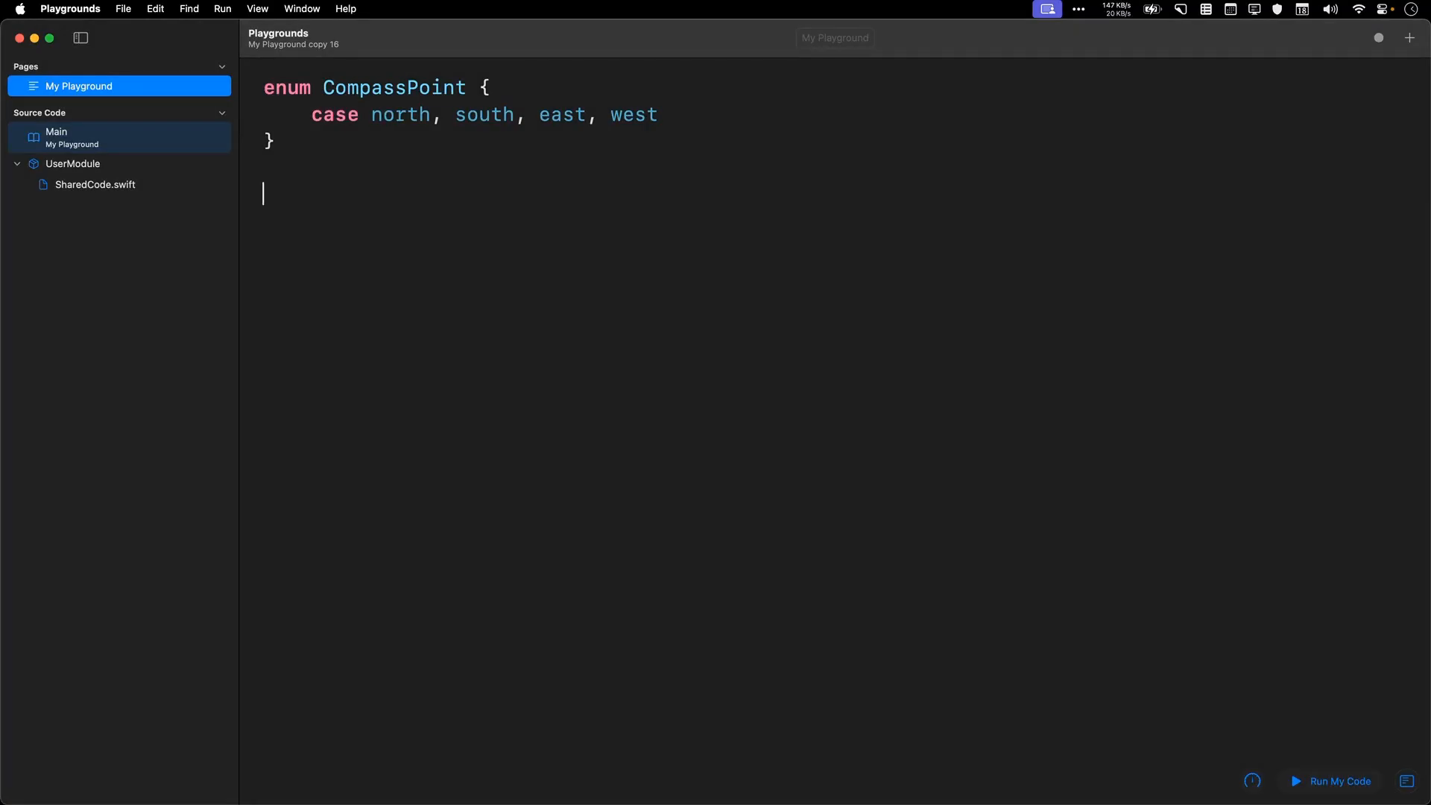
Step: Write 'var directionToGo: CompassPoint = .east' and move to a new line
{"action": "key", "text": "cmd+a"}
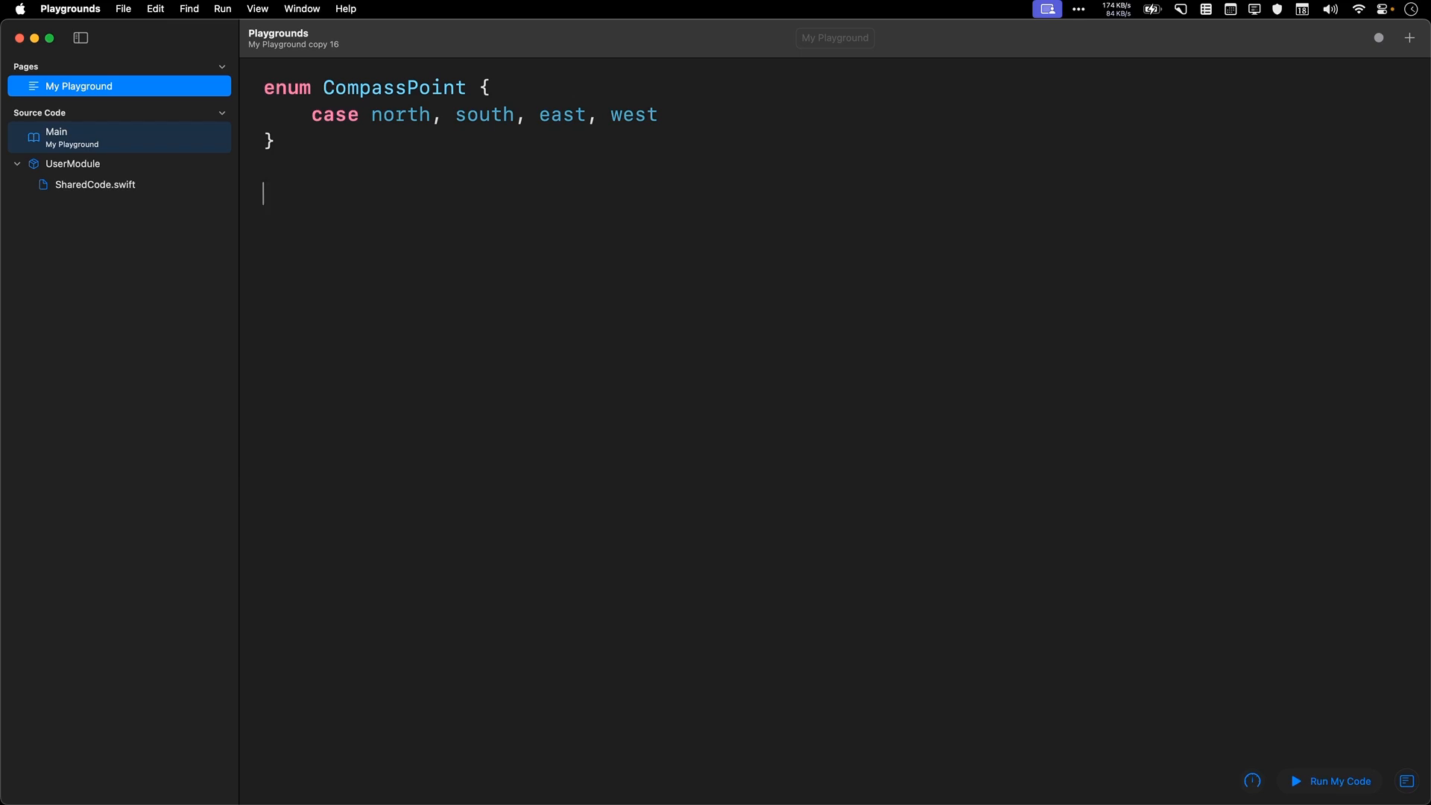
{"action": "type", "text": "var directi"}
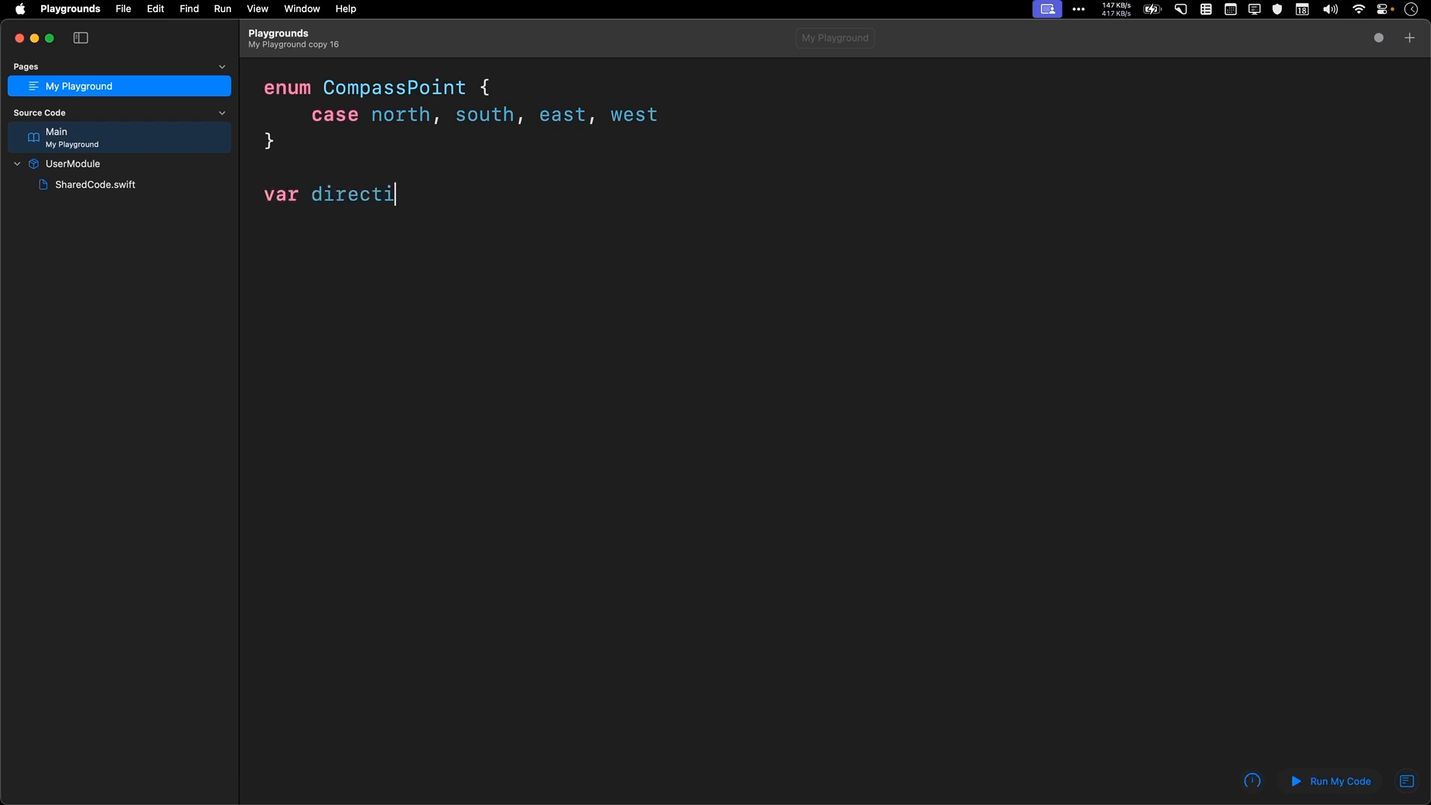
{"action": "type", "text": "onToGo"}
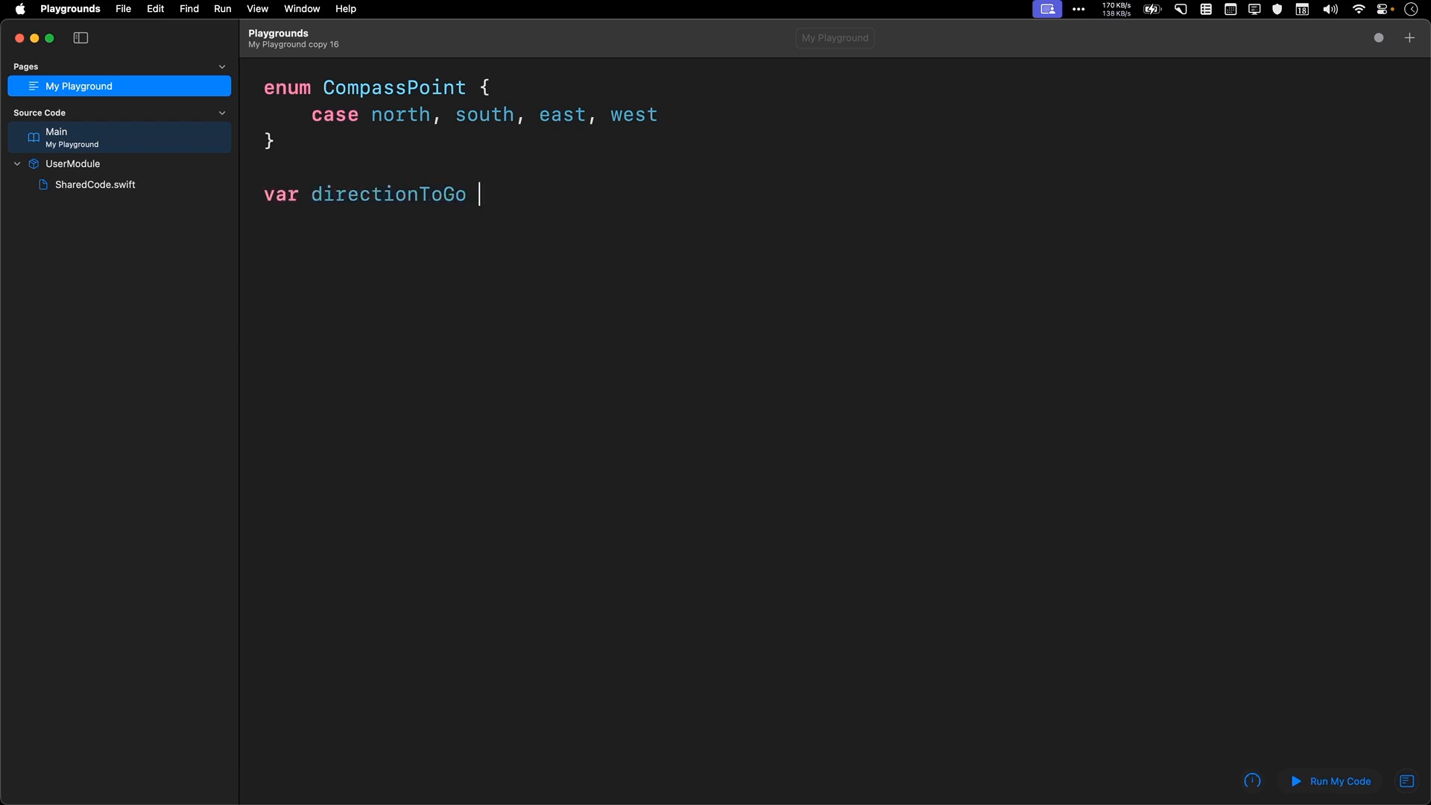
{"action": "type", "text": ": CompassPoint ="}
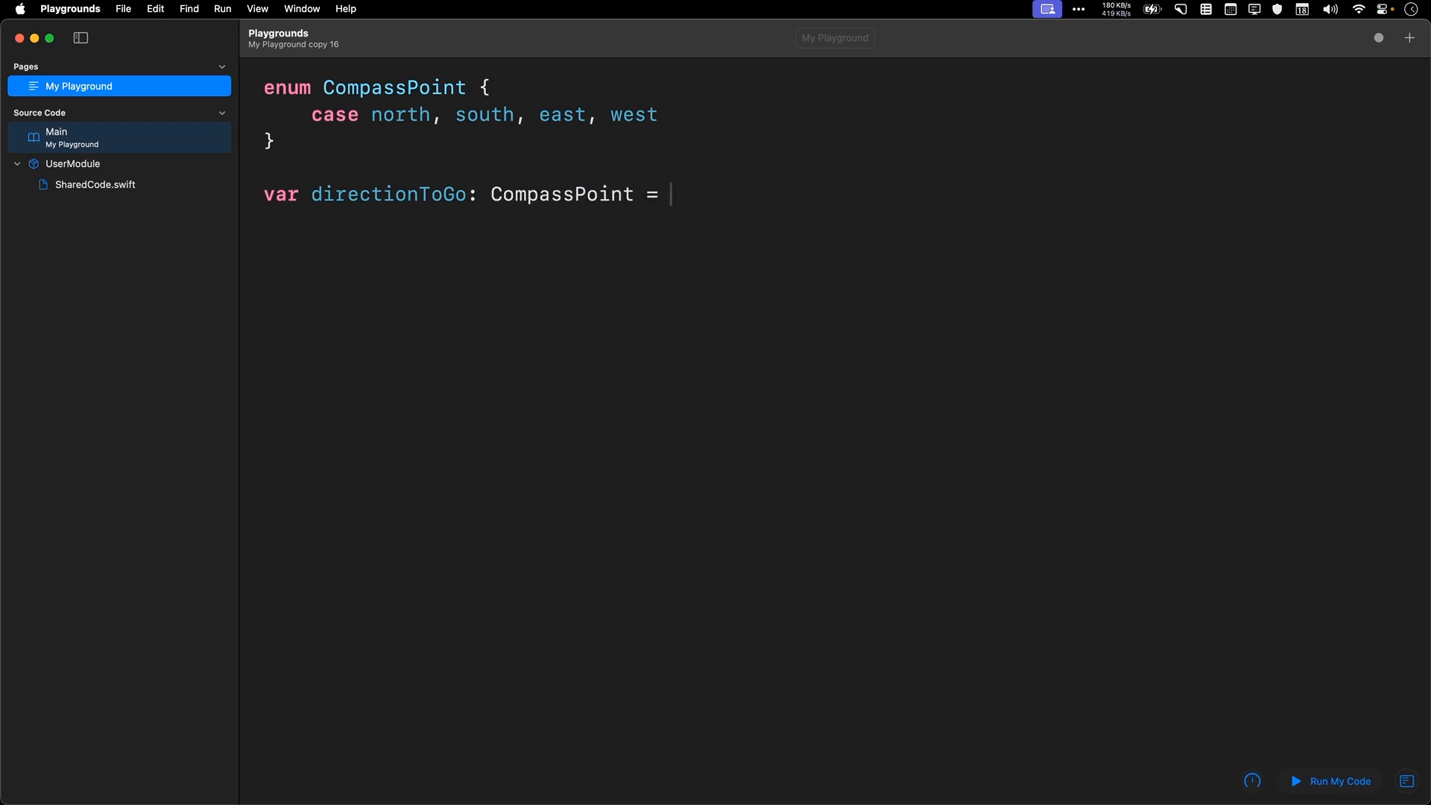
{"action": "type", "text": ".east"}
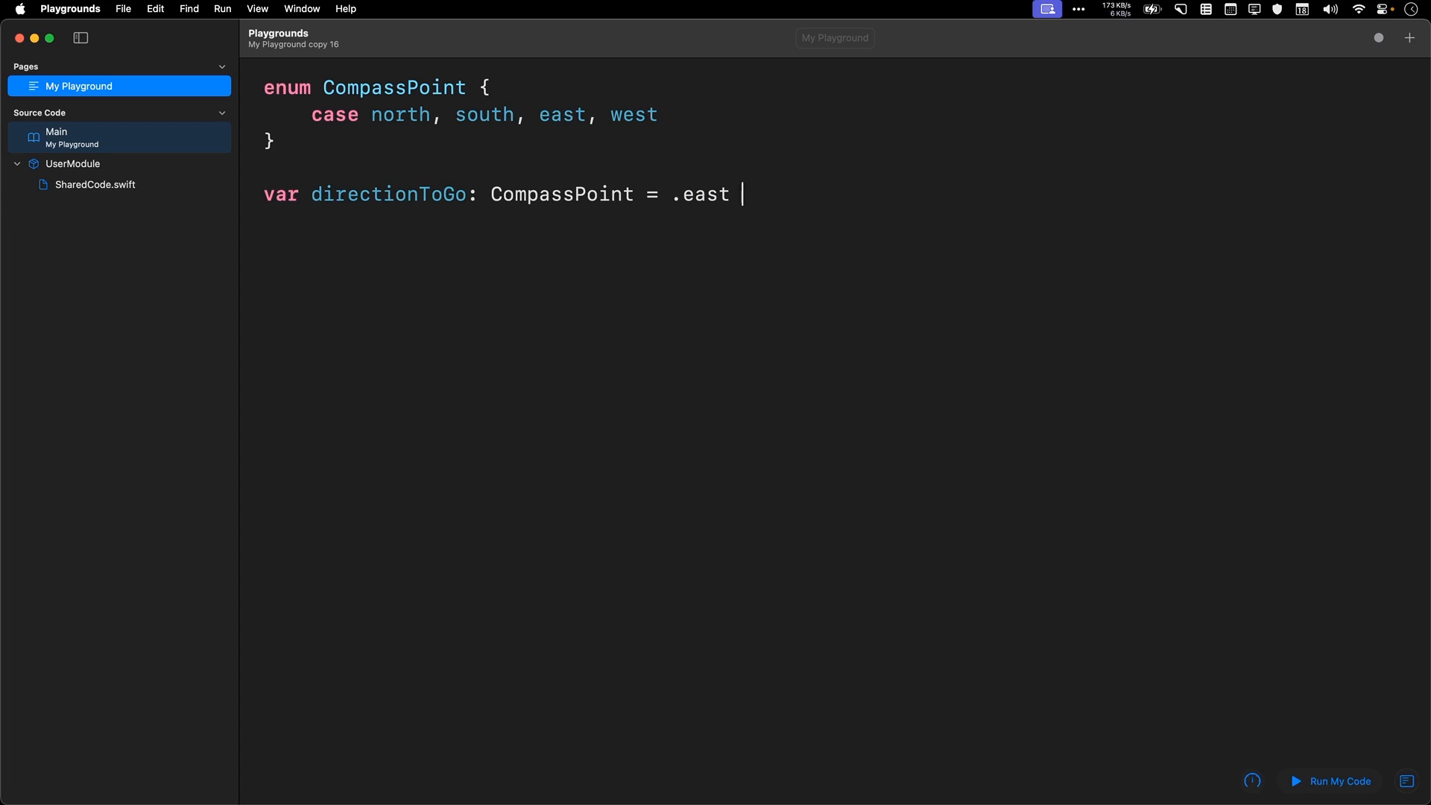
{"action": "key", "text": "Return"}
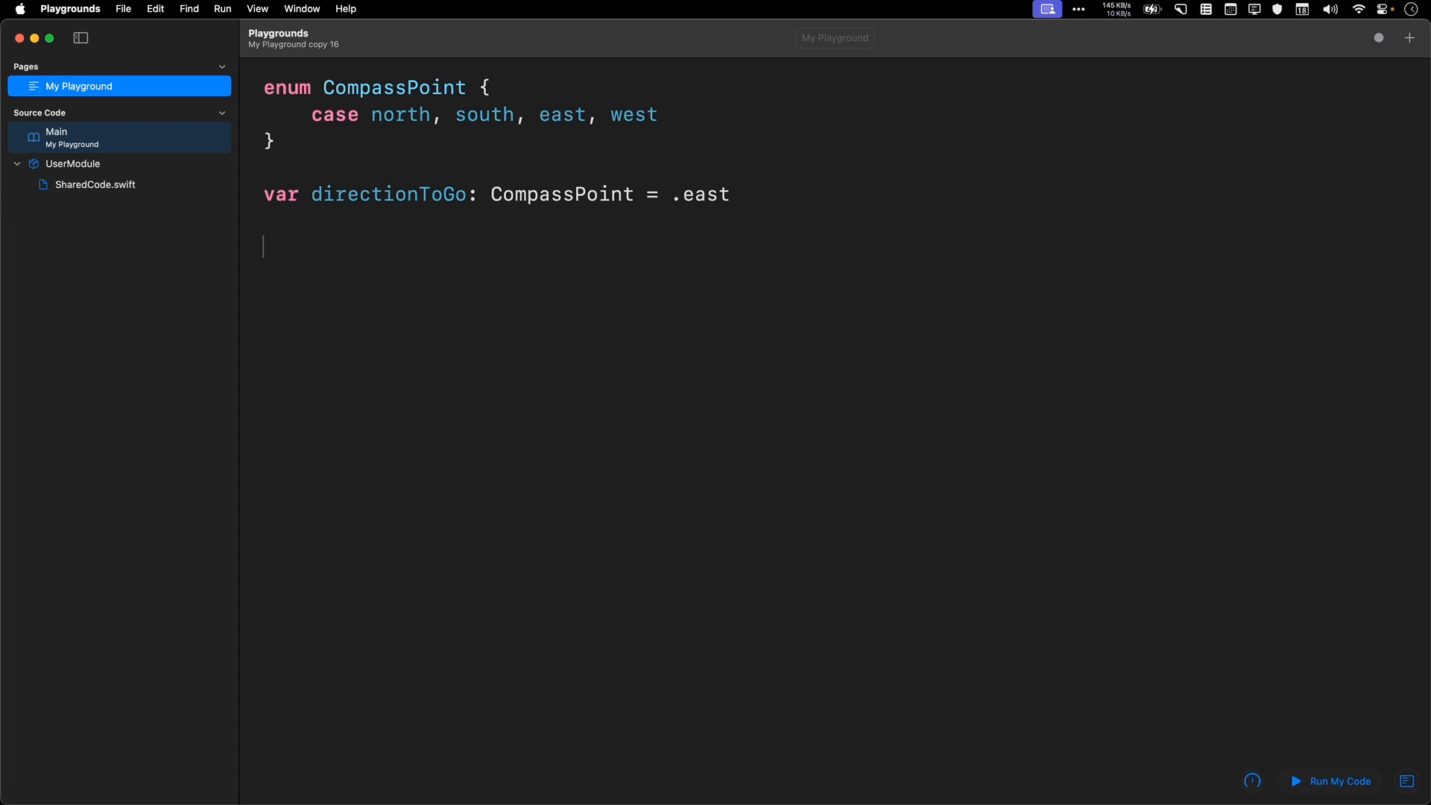
Step: Write an if directionToGo == .east printing "Don't go there!", else "That's safe."
{"action": "type", "text": "i"}
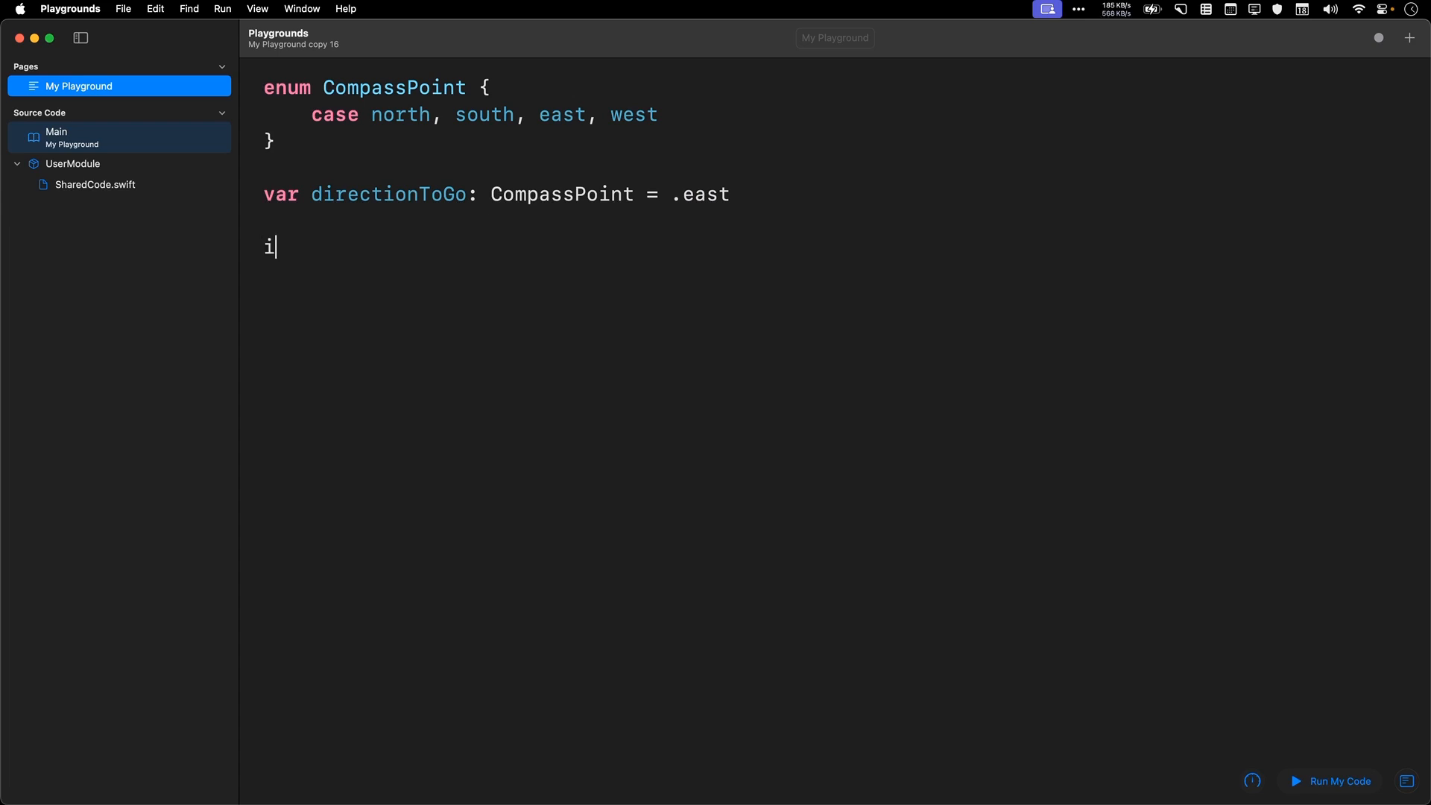
{"action": "type", "text": "f directionToGo"}
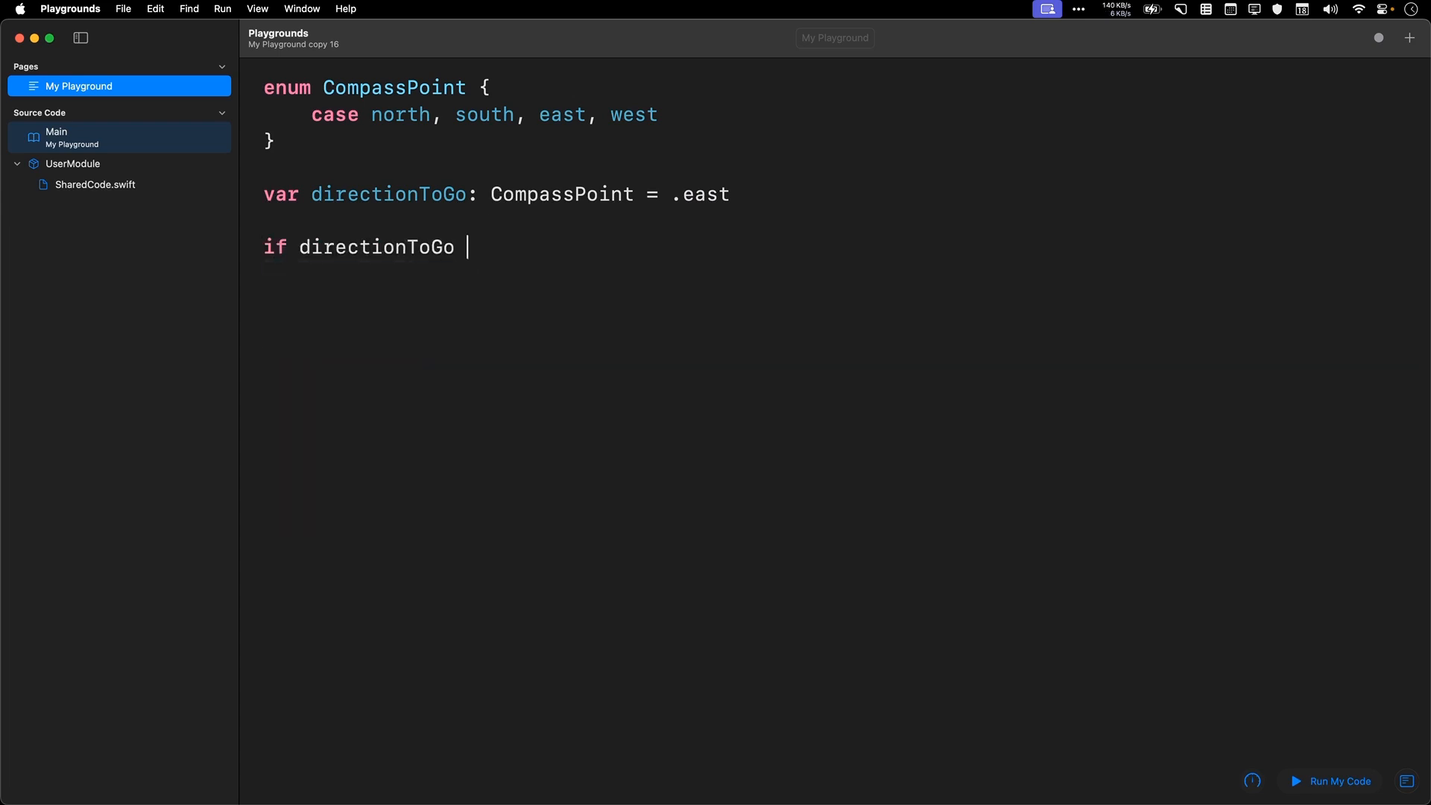
{"action": "type", "text": "== .east {"}
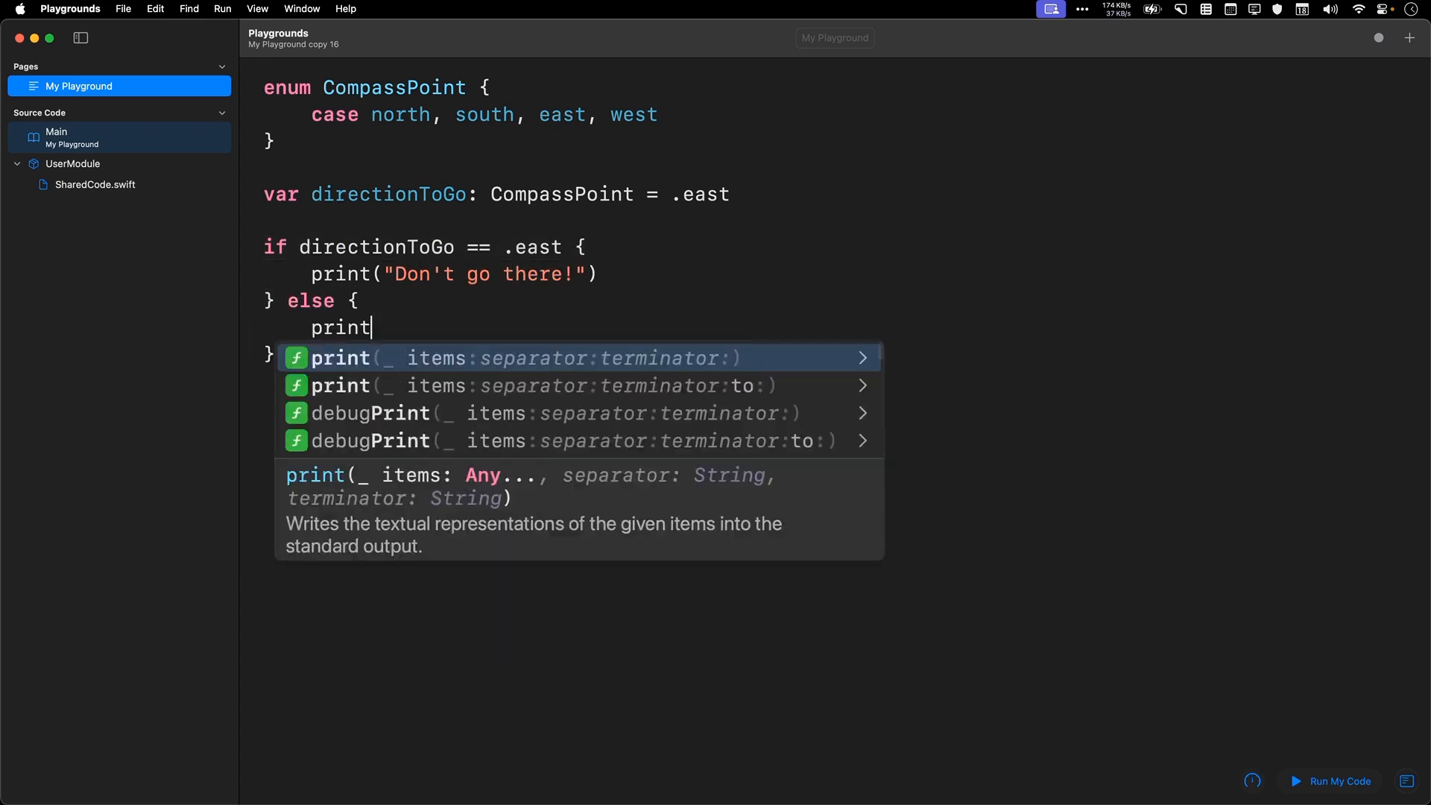
{"action": "type", "text": "(\"That's safe.\")"}
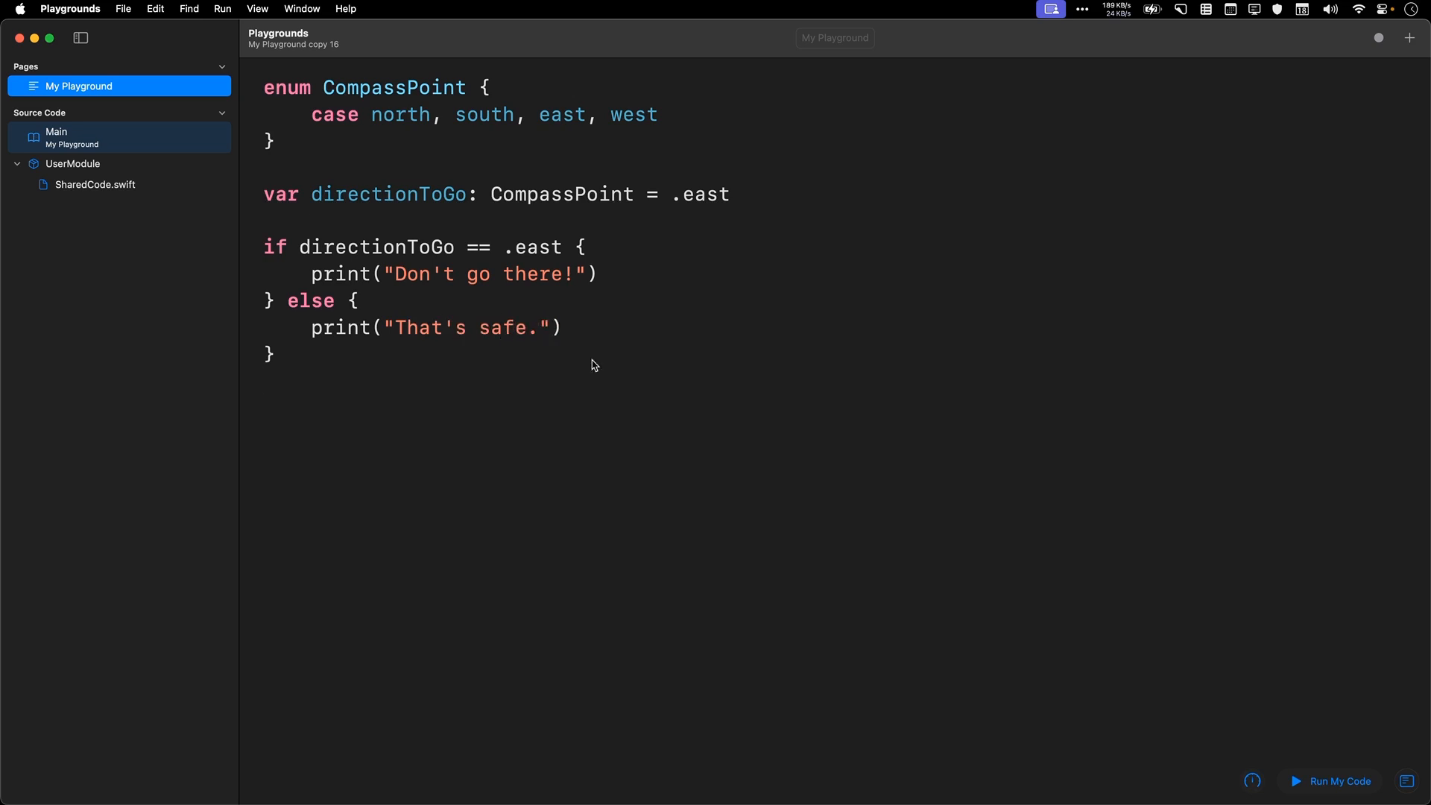
{"action": "mouse_move", "coordinate": [542, 542]}
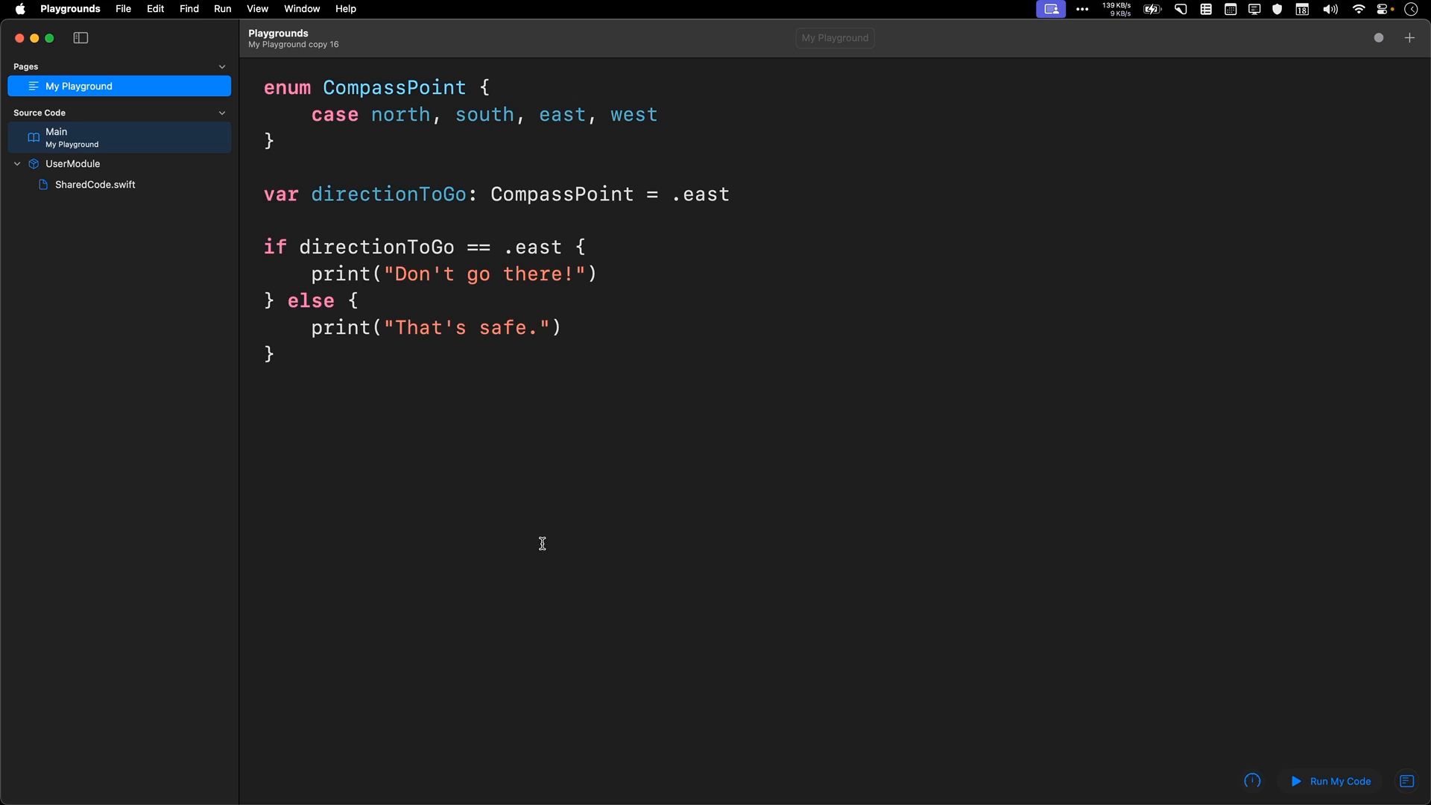
{"action": "double_click", "coordinate": [538, 248]}
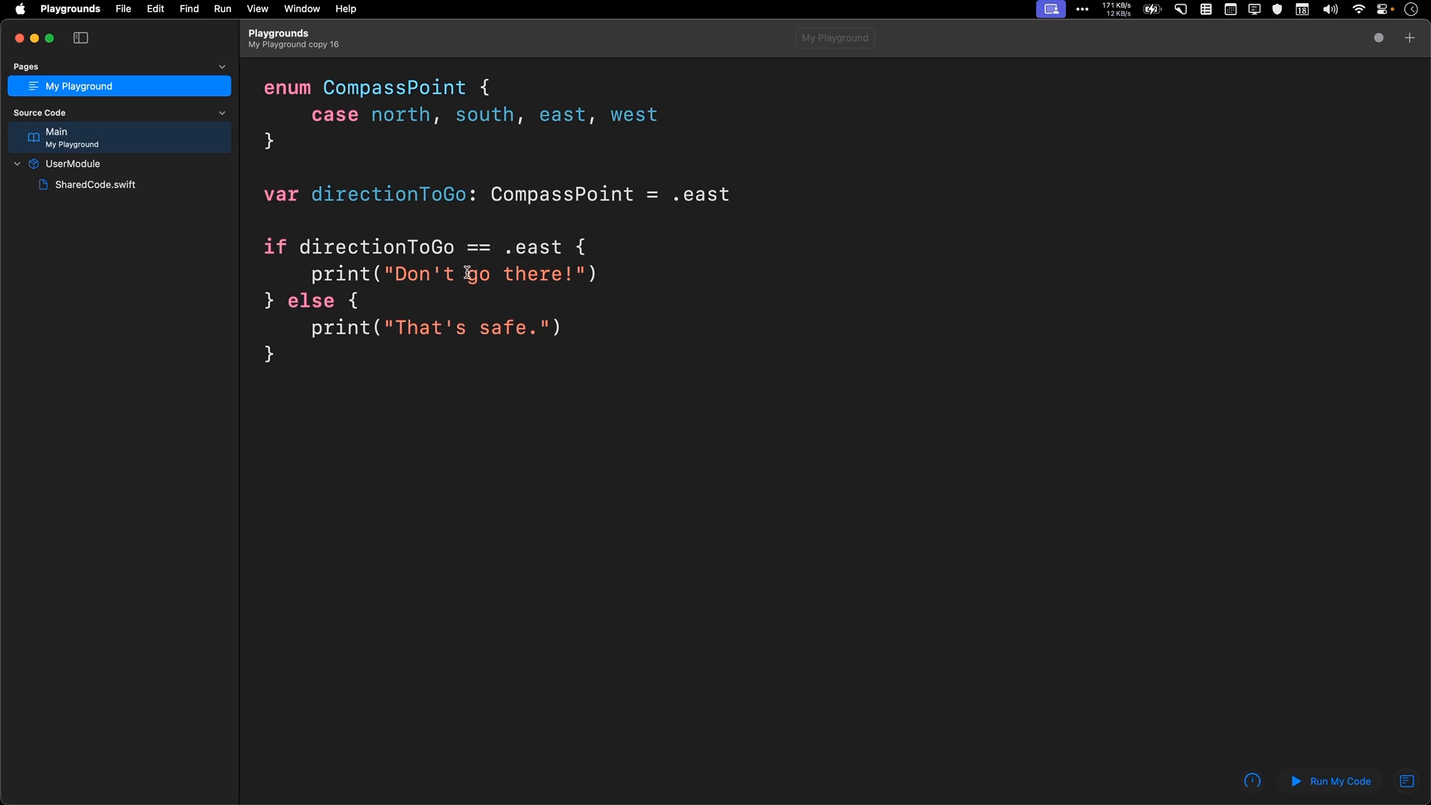
{"action": "mouse_move", "coordinate": [502, 384]}
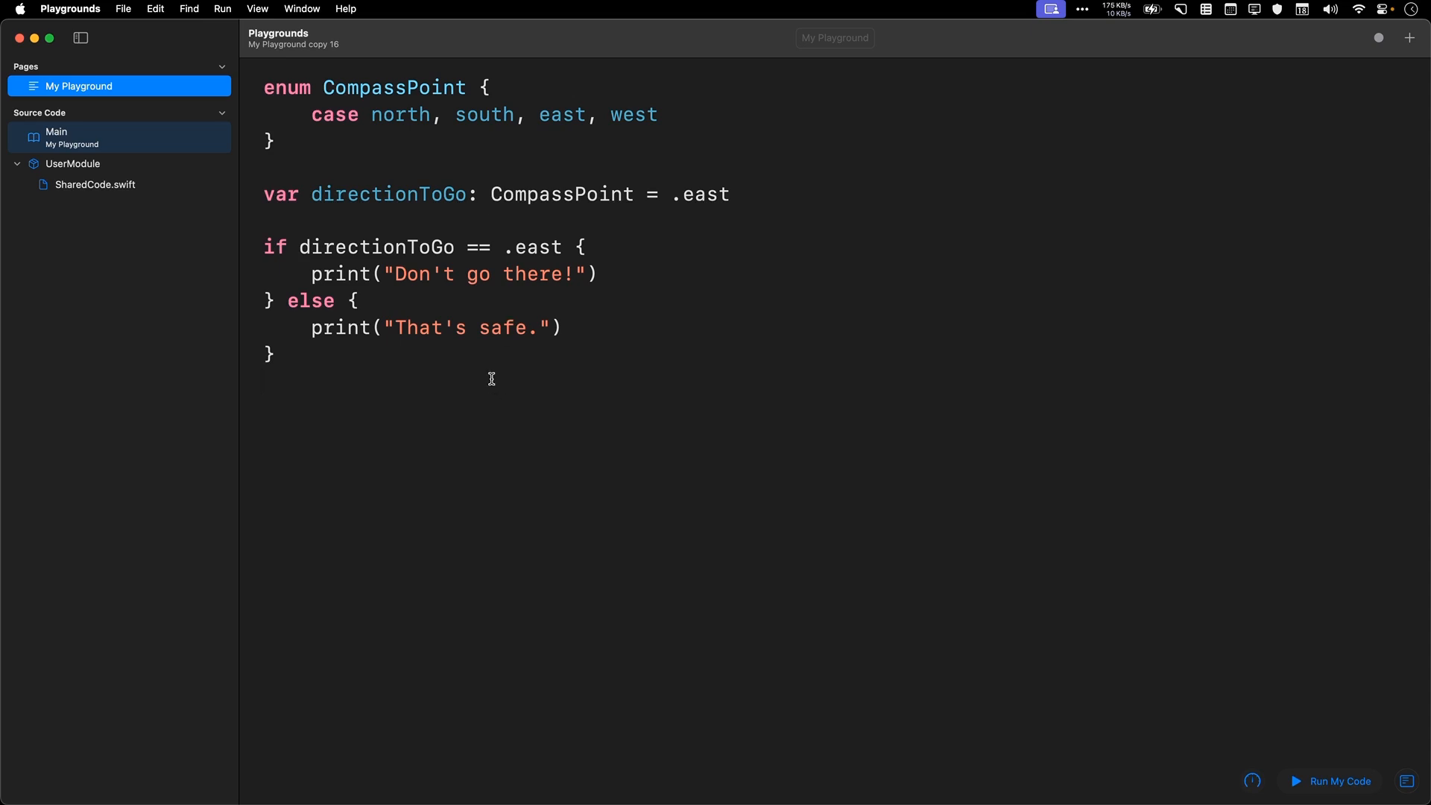
{"action": "mouse_move", "coordinate": [486, 232]}
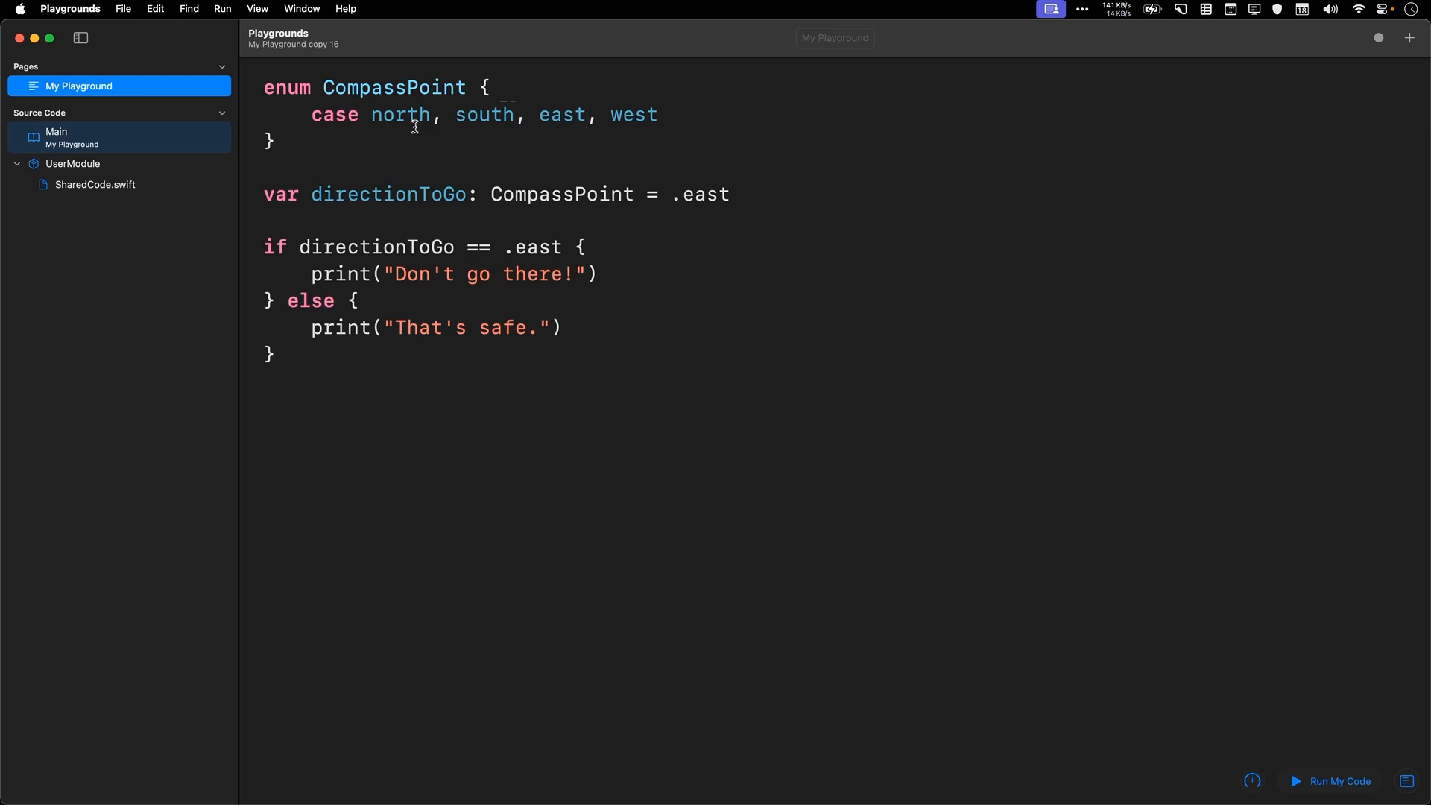
{"action": "mouse_move", "coordinate": [521, 280]}
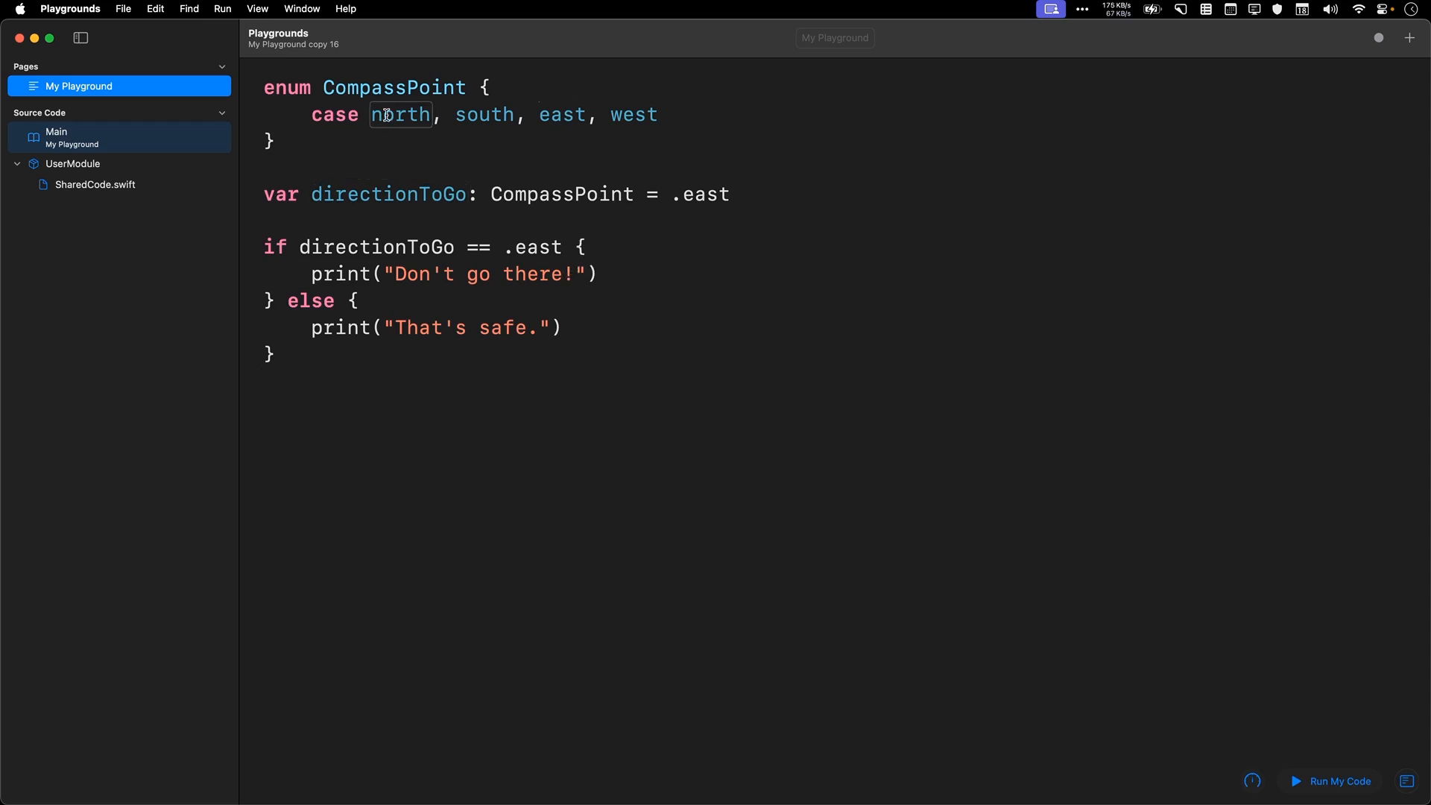
{"action": "double_click", "coordinate": [635, 114]}
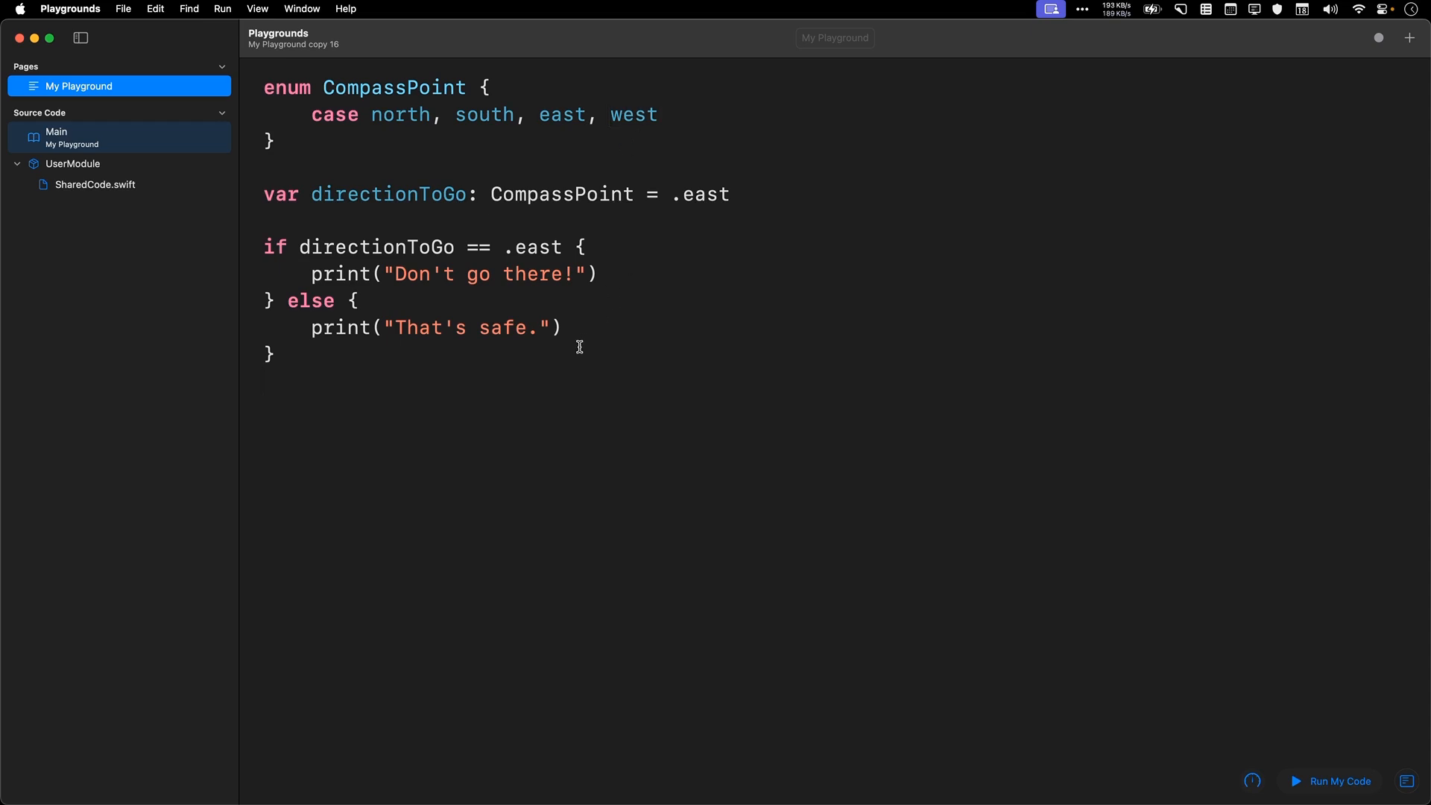
{"action": "mouse_move", "coordinate": [491, 387]}
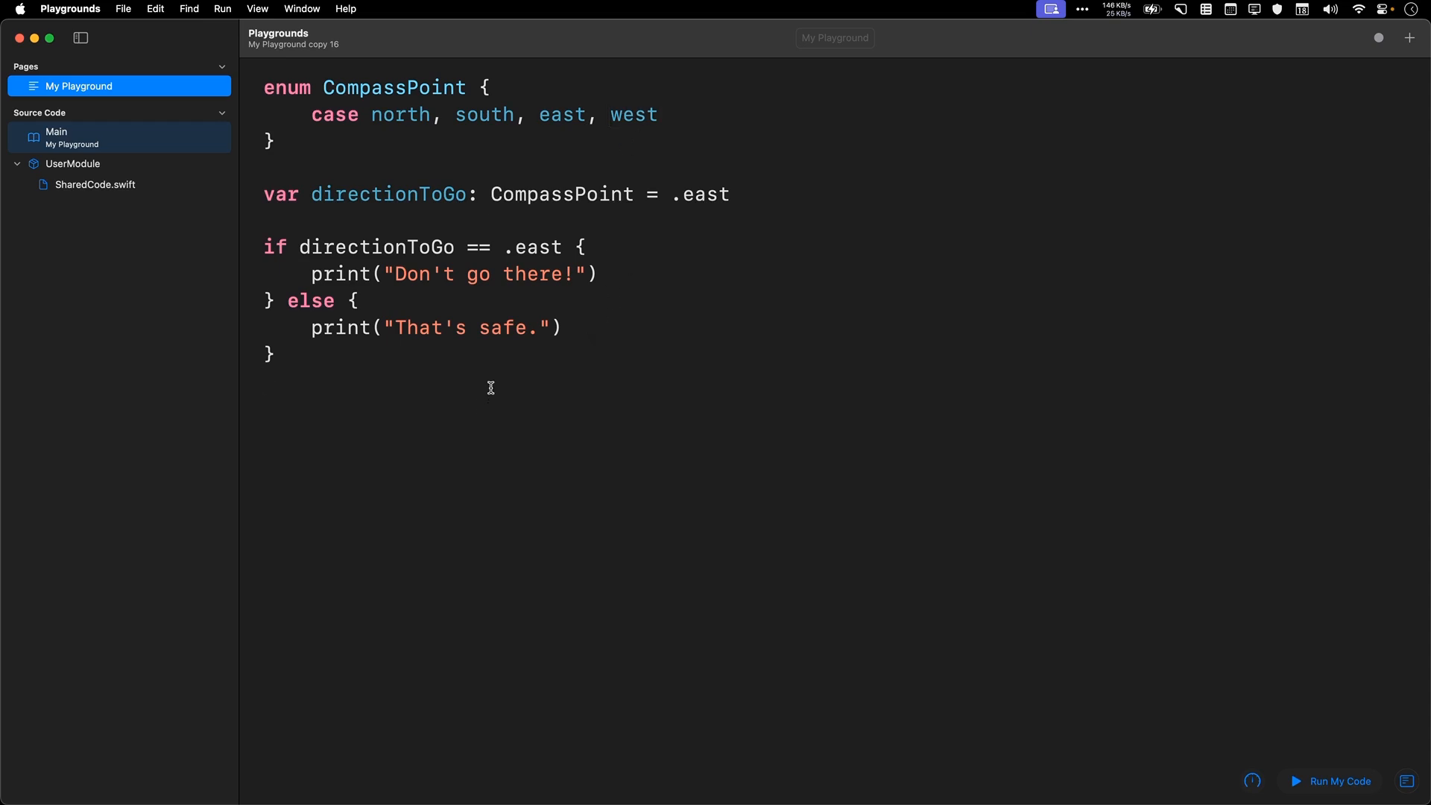
Step: Begin a switch on directionToGo with case .east printing "Don't go there!"
{"action": "type", "text": "switch"}
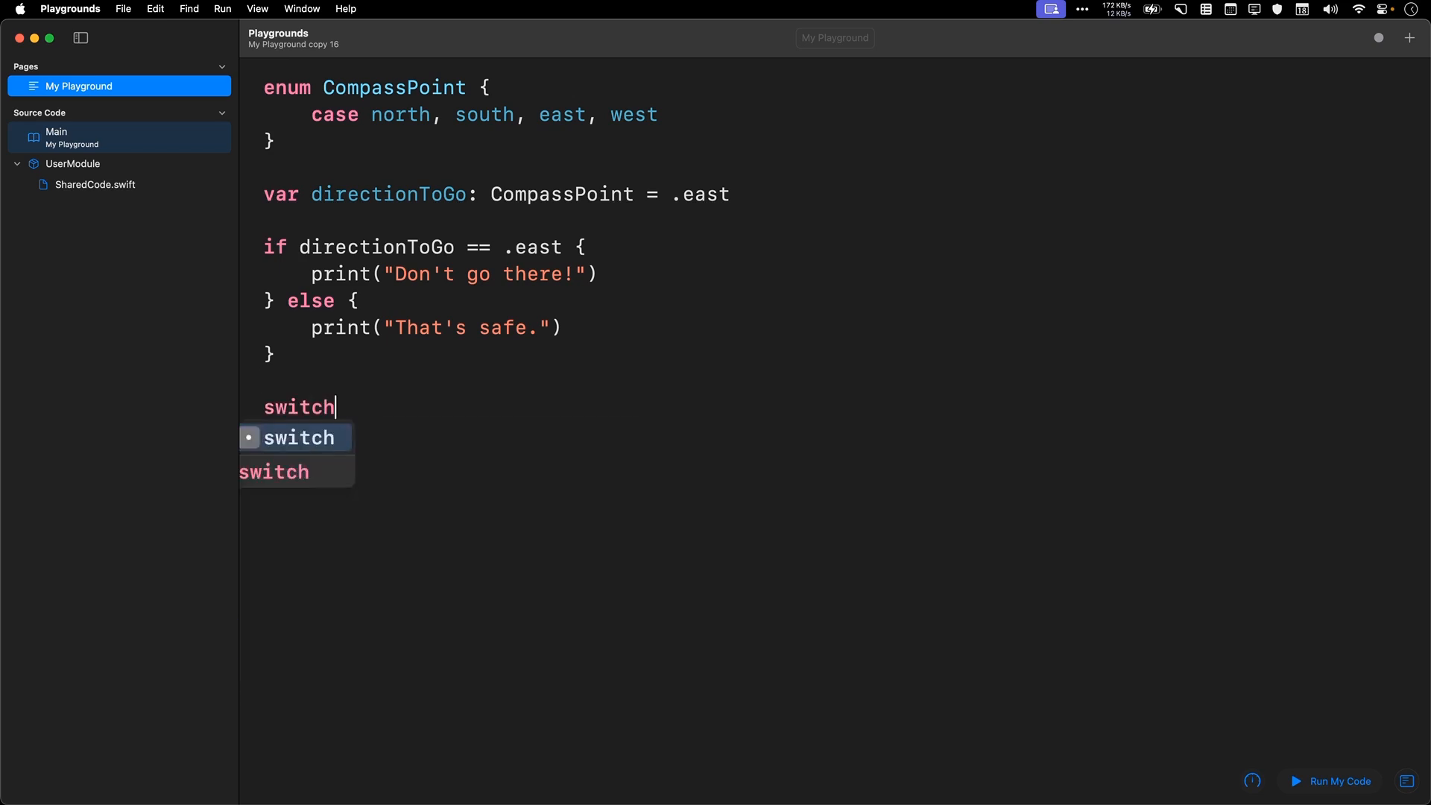
{"action": "type", "text": "directionToGo {"}
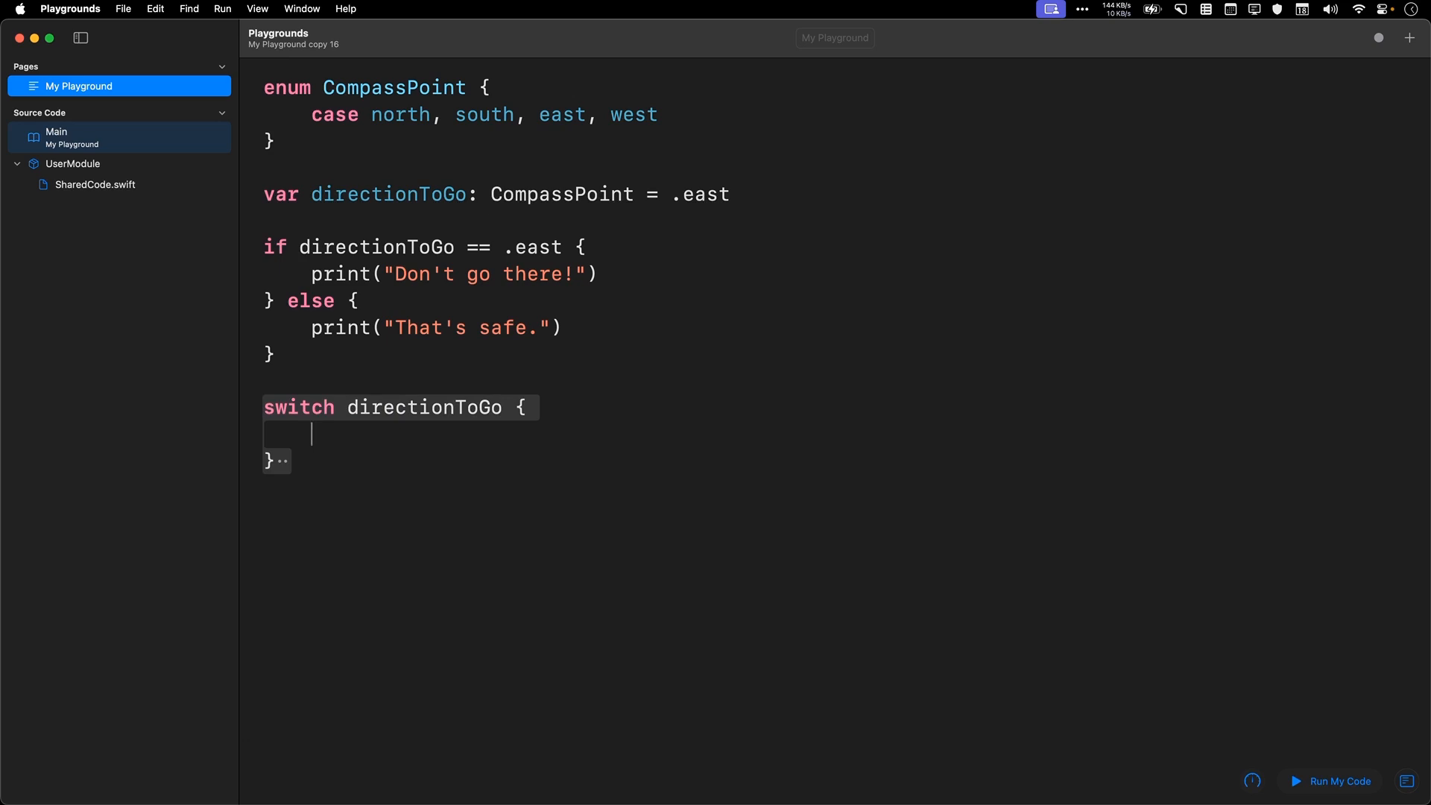
{"action": "type", "text": "case .east:"}
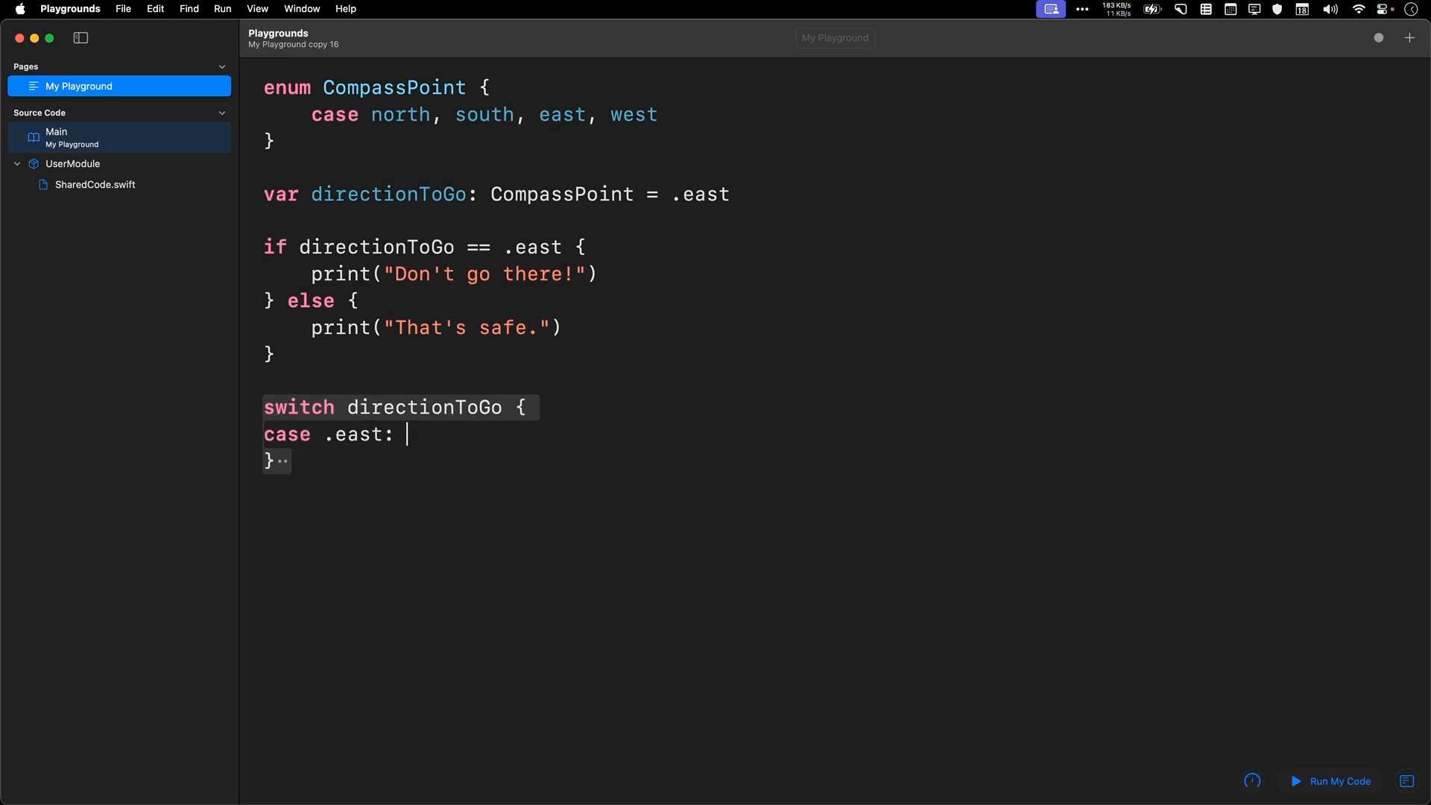
{"action": "type", "text": "print(\"Don't g\")"}
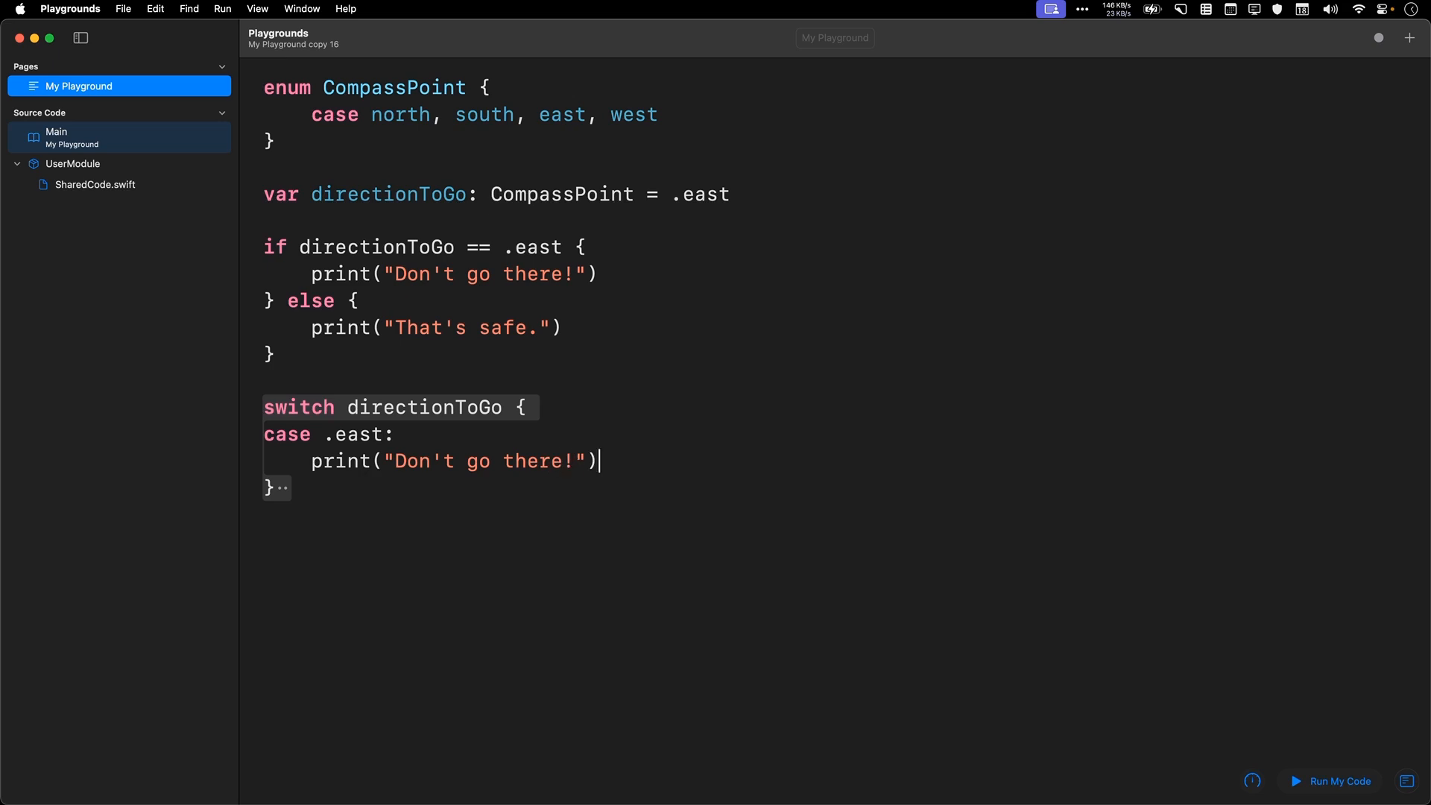
Step: Add case .north, .south, .west printing "That's safe."
{"action": "type", "text": "case ."}
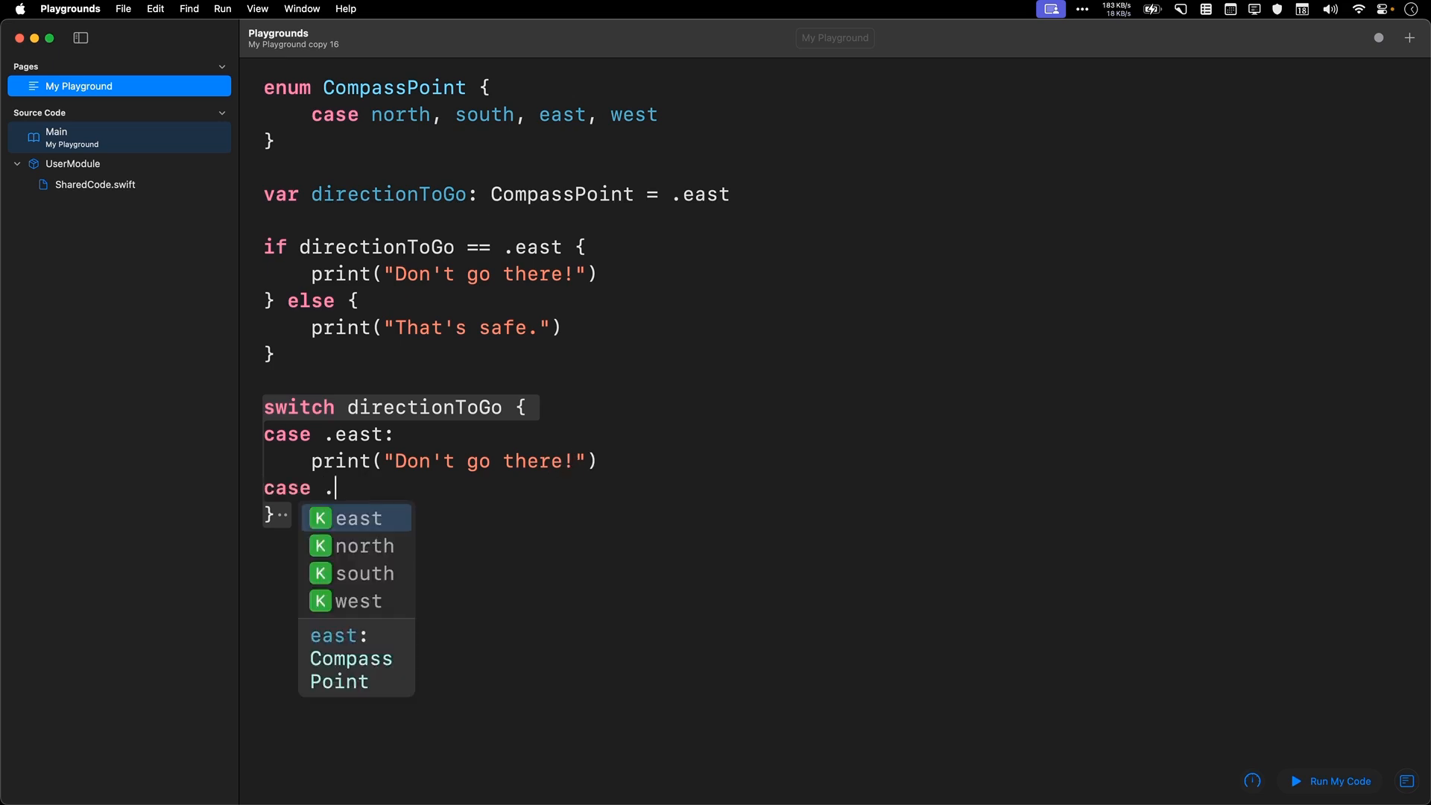
{"action": "type", "text": "north, .south, .west:"}
{"action": "type", "text": "print(\"That's safe.\")"}
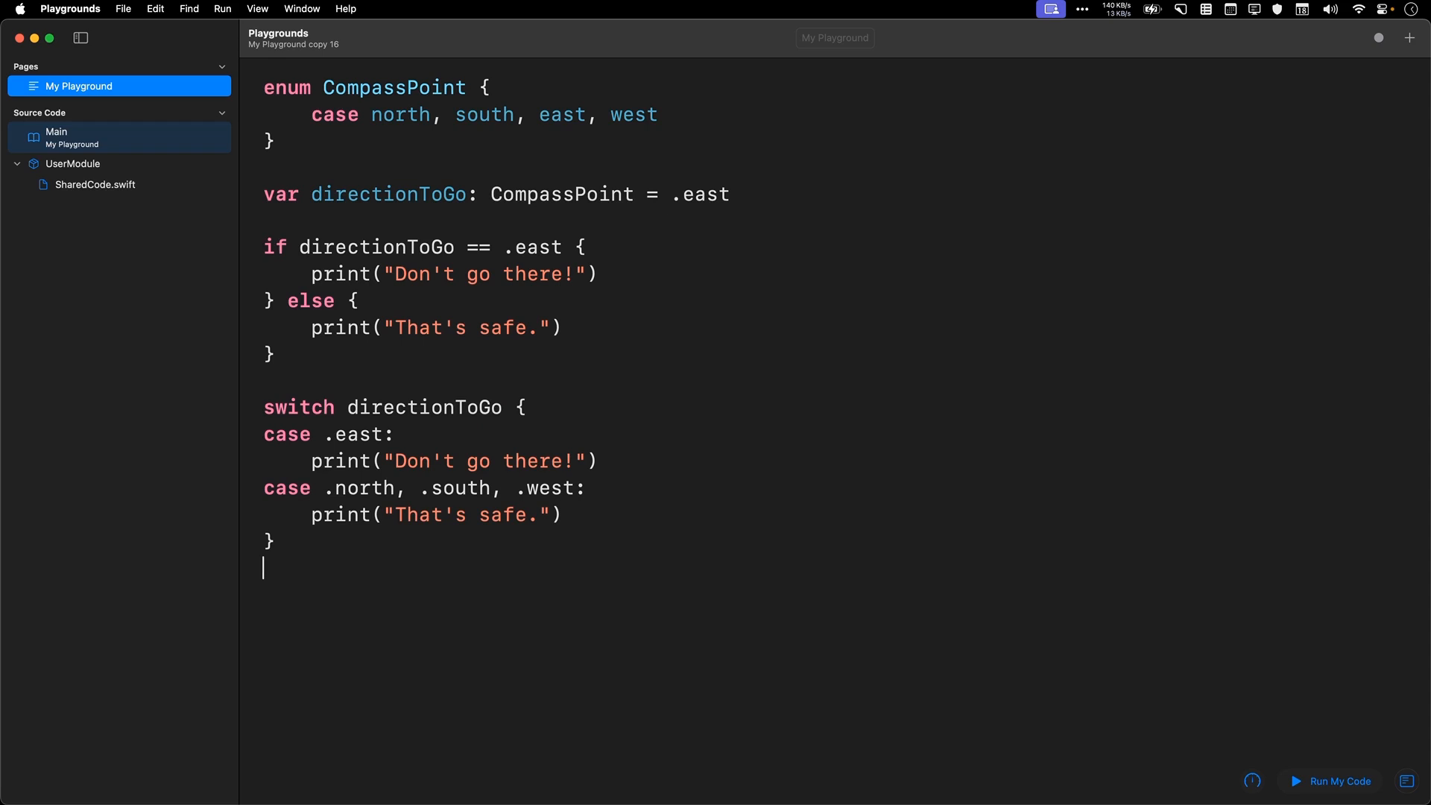
{"action": "mouse_move", "coordinate": [1136, 634]}
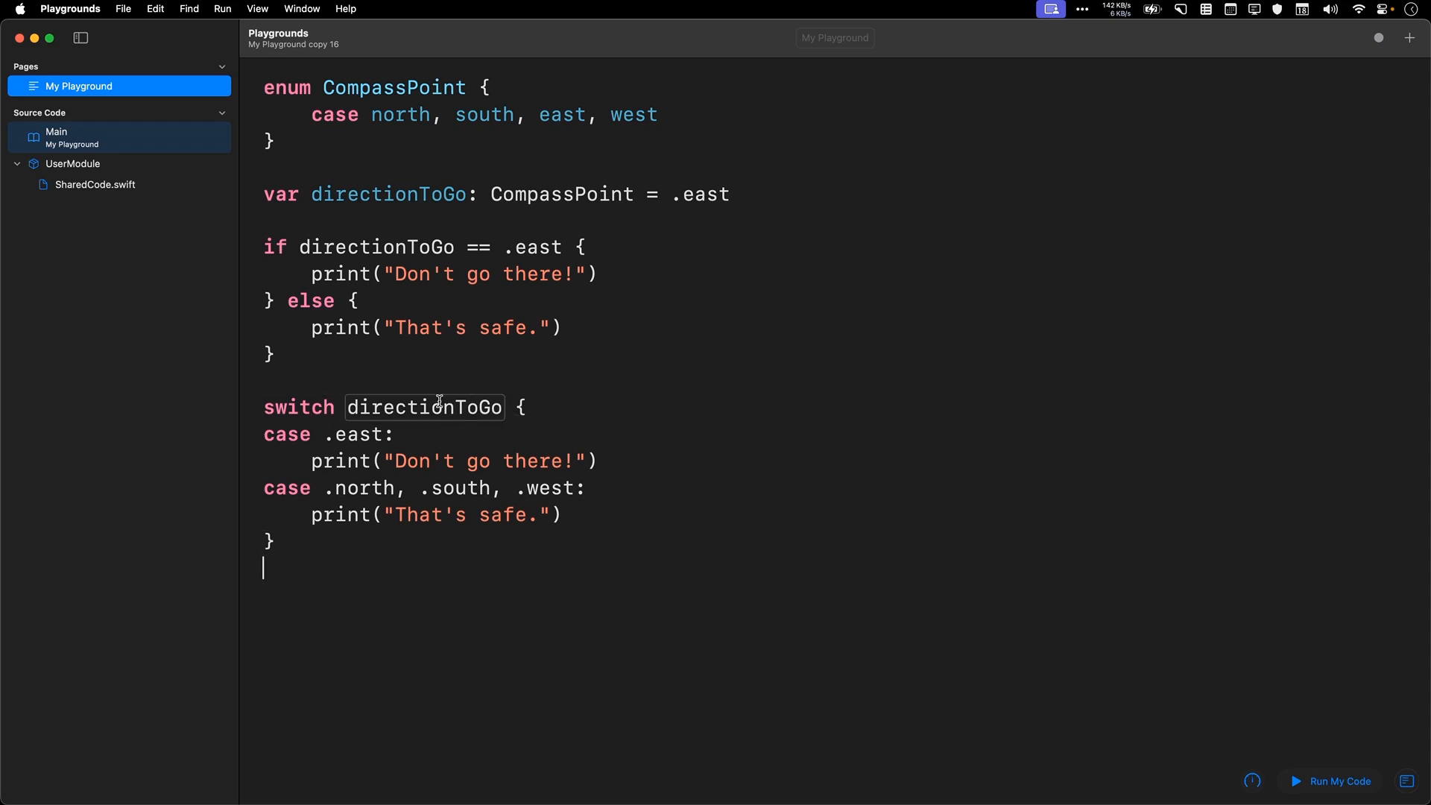
Step: Select the 'case .north, .south, .west:' line and overwrite it with 'default:'
{"action": "left_click_drag", "start_coordinate": [262, 407], "coordinate": [262, 540]}
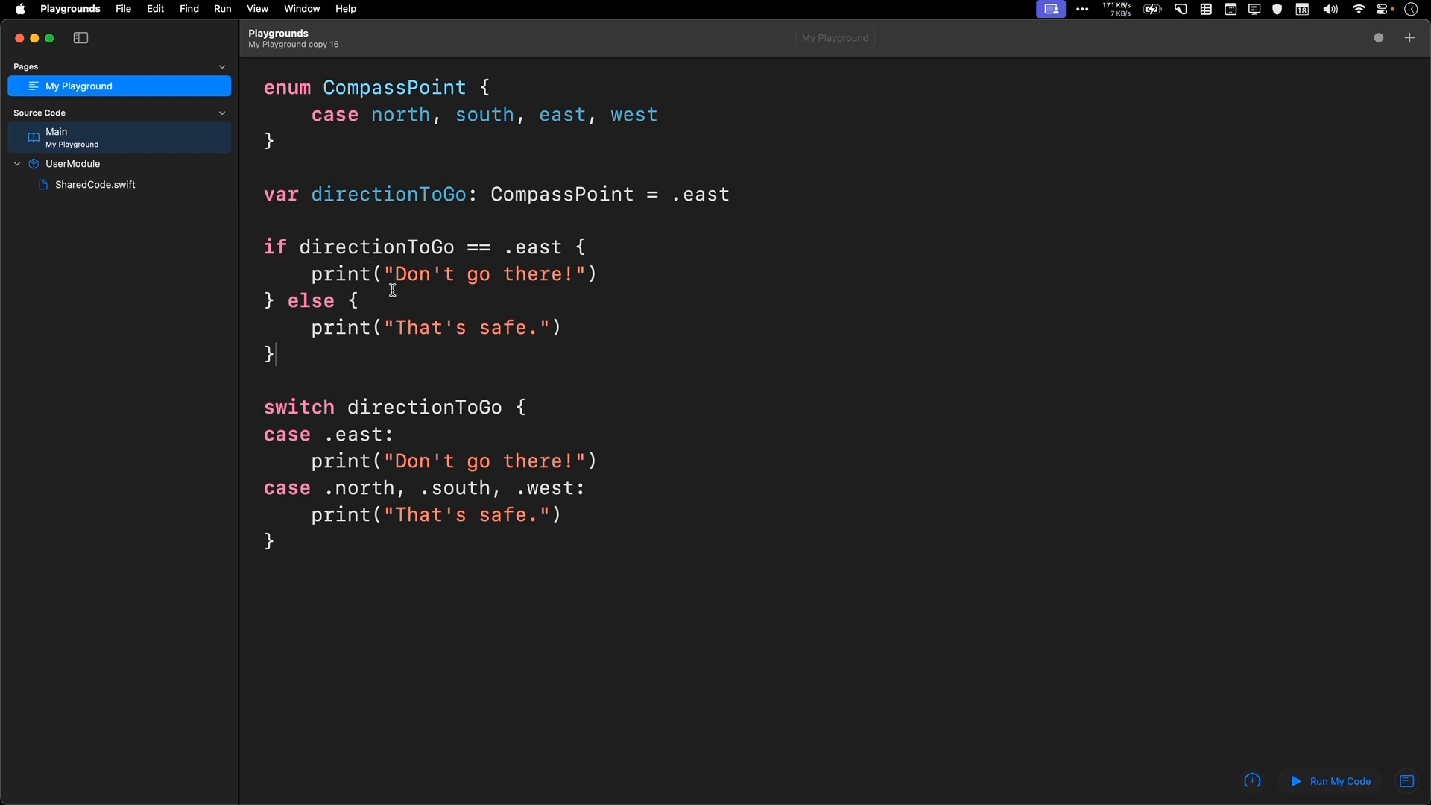
{"action": "mouse_move", "coordinate": [507, 382]}
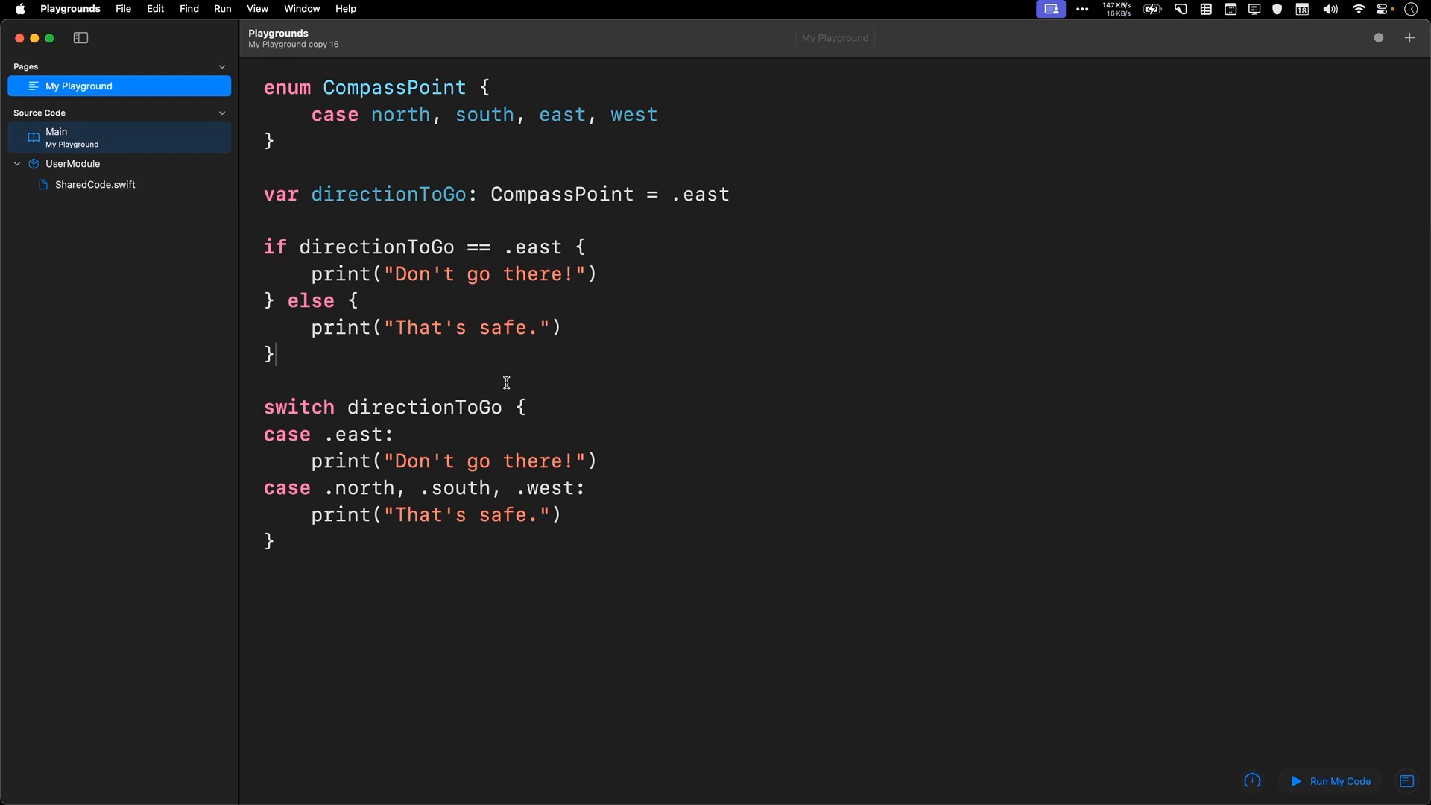
{"action": "mouse_move", "coordinate": [566, 488]}
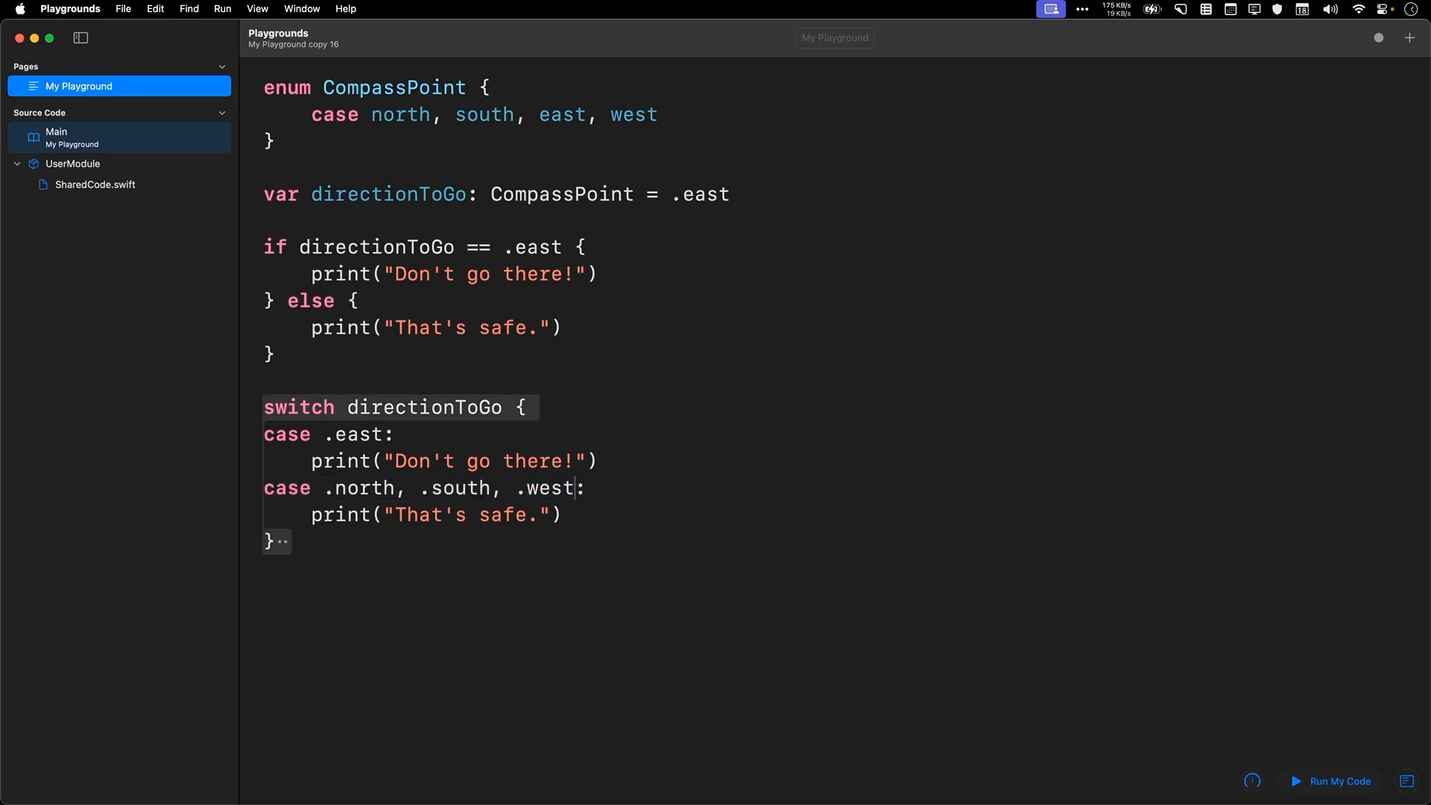
{"action": "type", "text": "default:"}
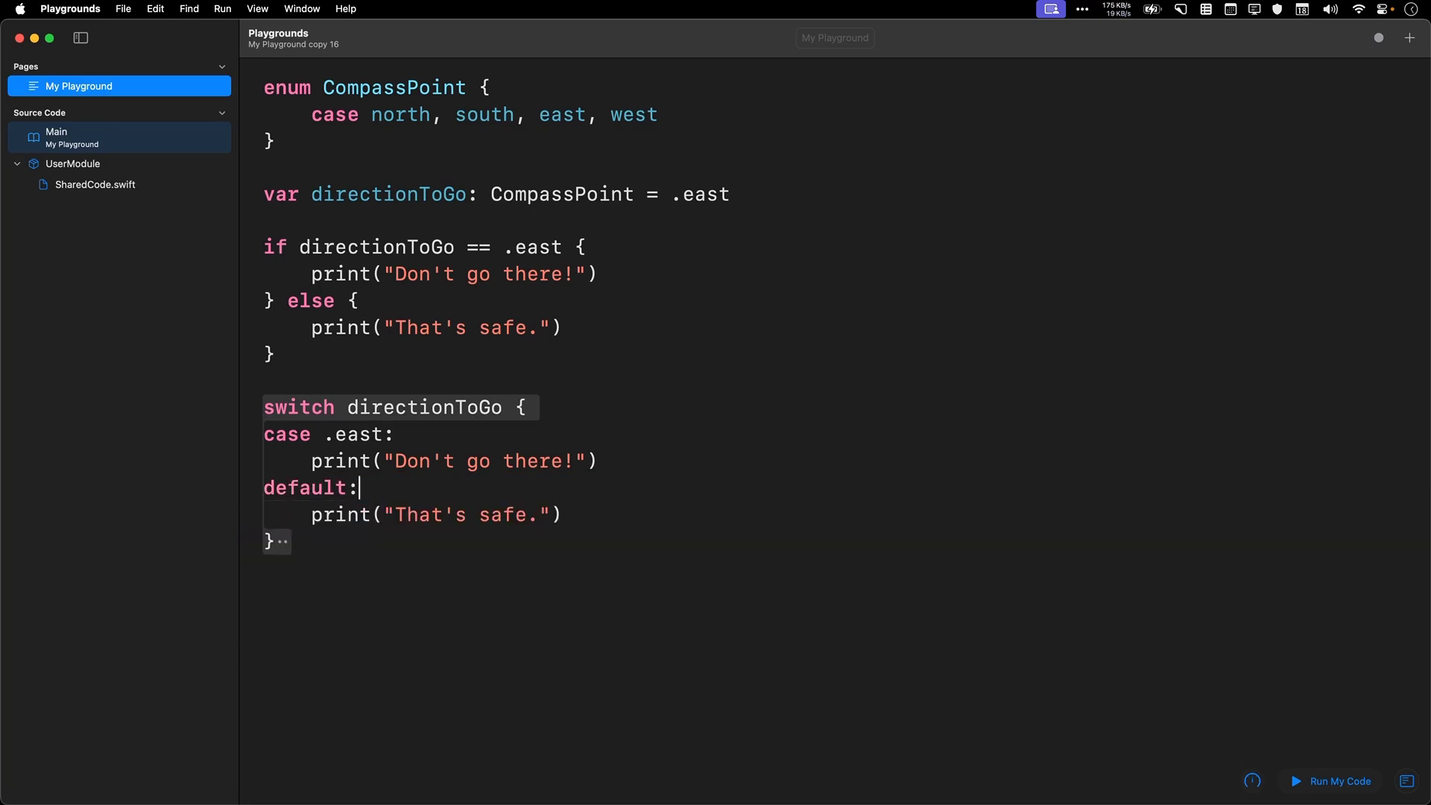
{"action": "left_click", "coordinate": [408, 433]}
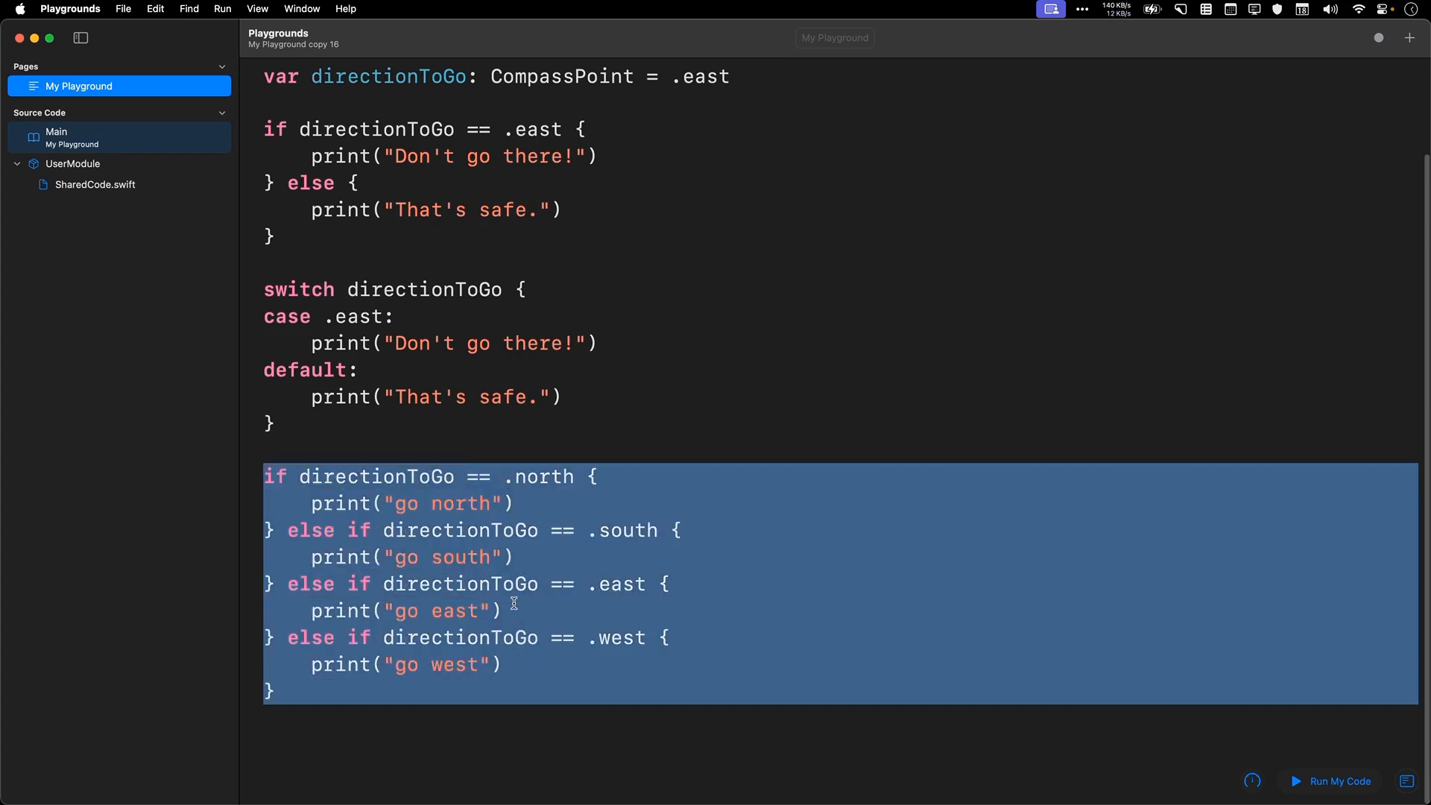
{"action": "mouse_move", "coordinate": [447, 499]}
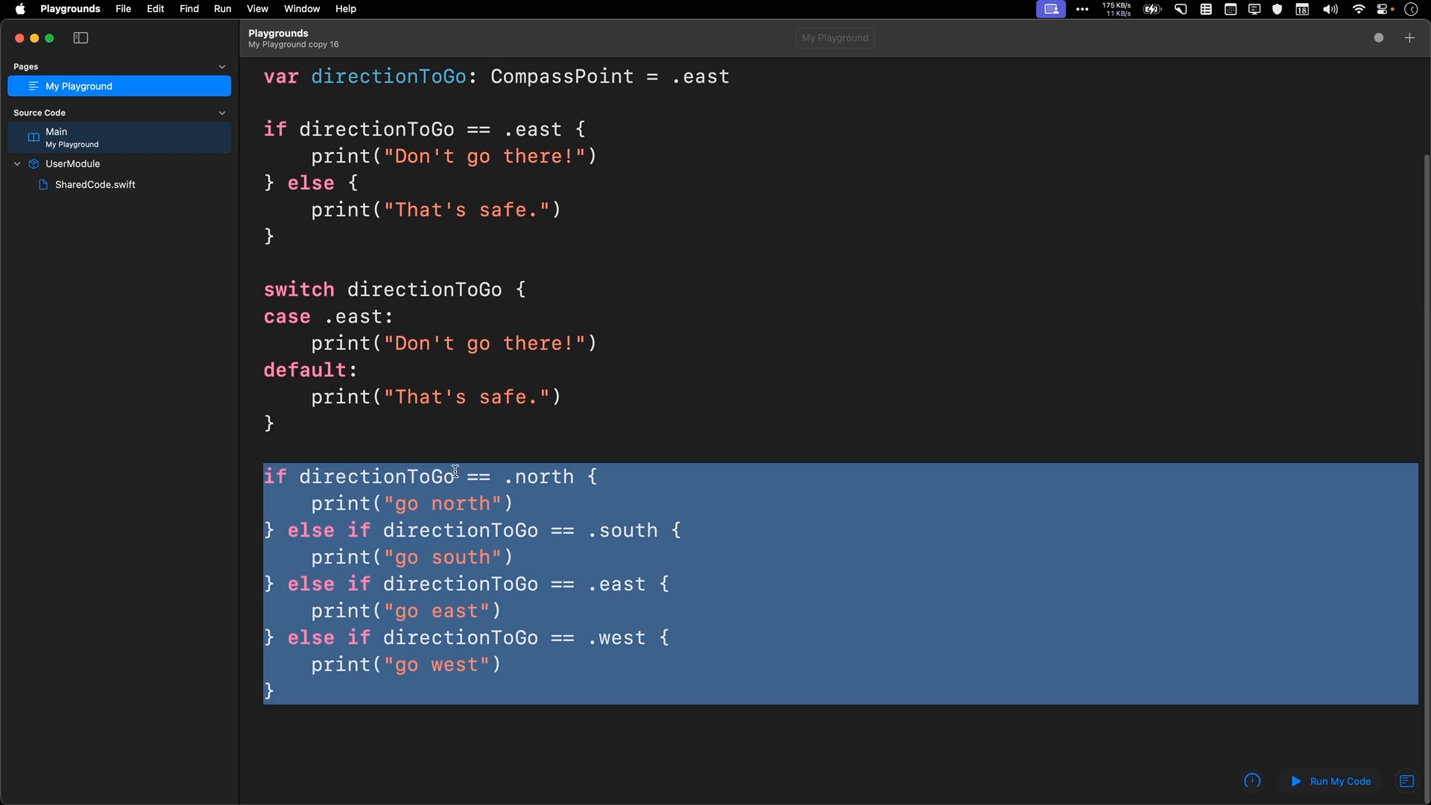
{"action": "mouse_move", "coordinate": [520, 518]}
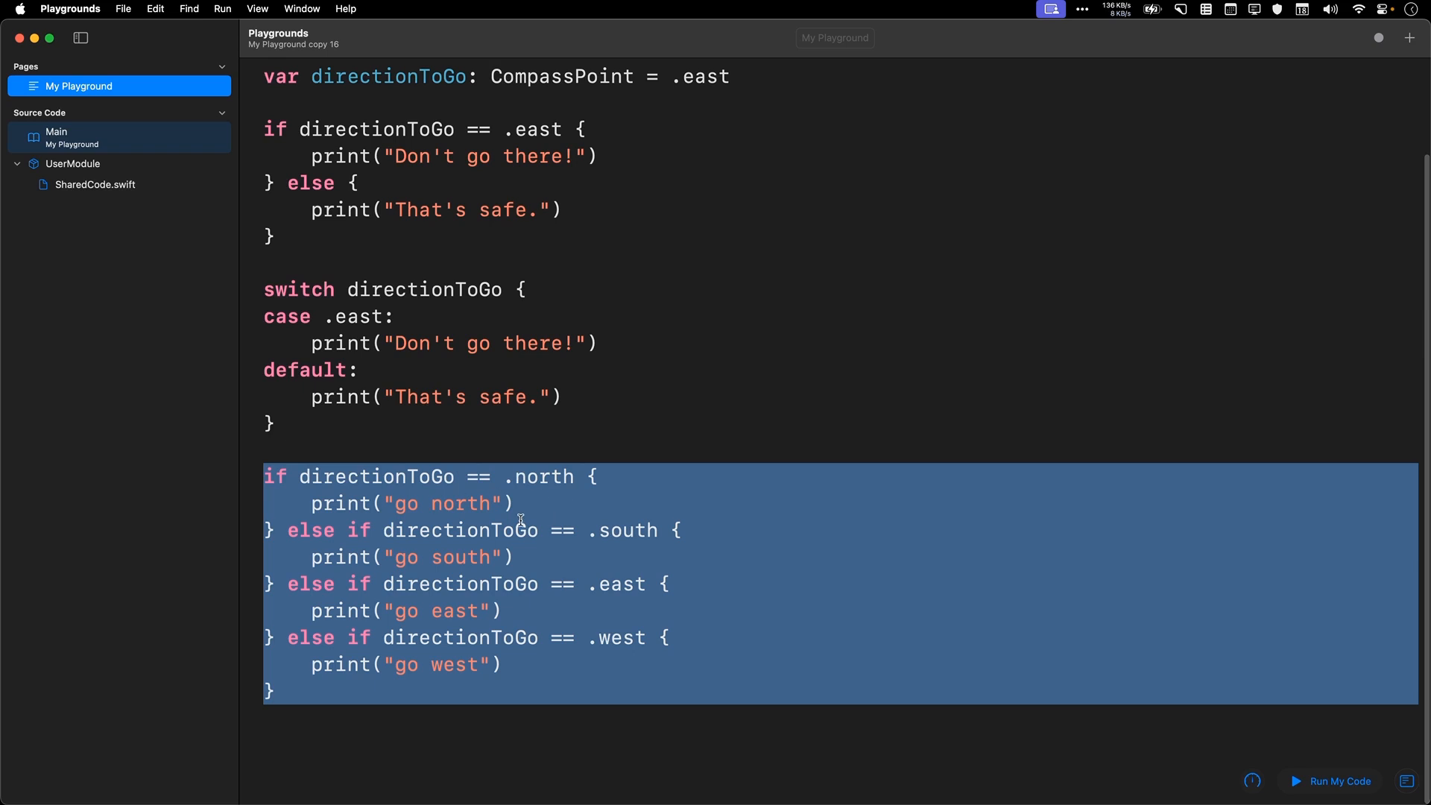
{"action": "mouse_move", "coordinate": [504, 622]}
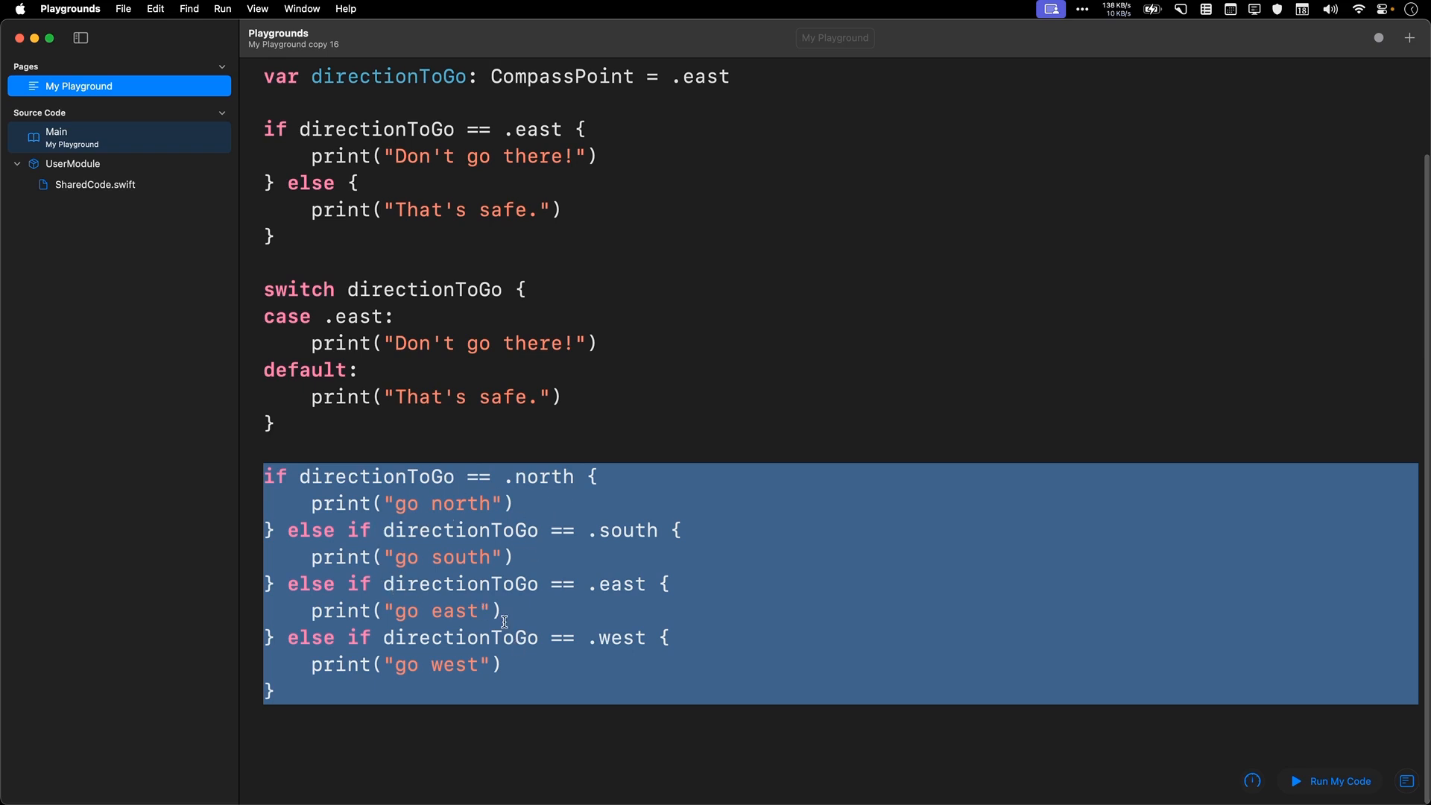
{"action": "mouse_move", "coordinate": [401, 727]}
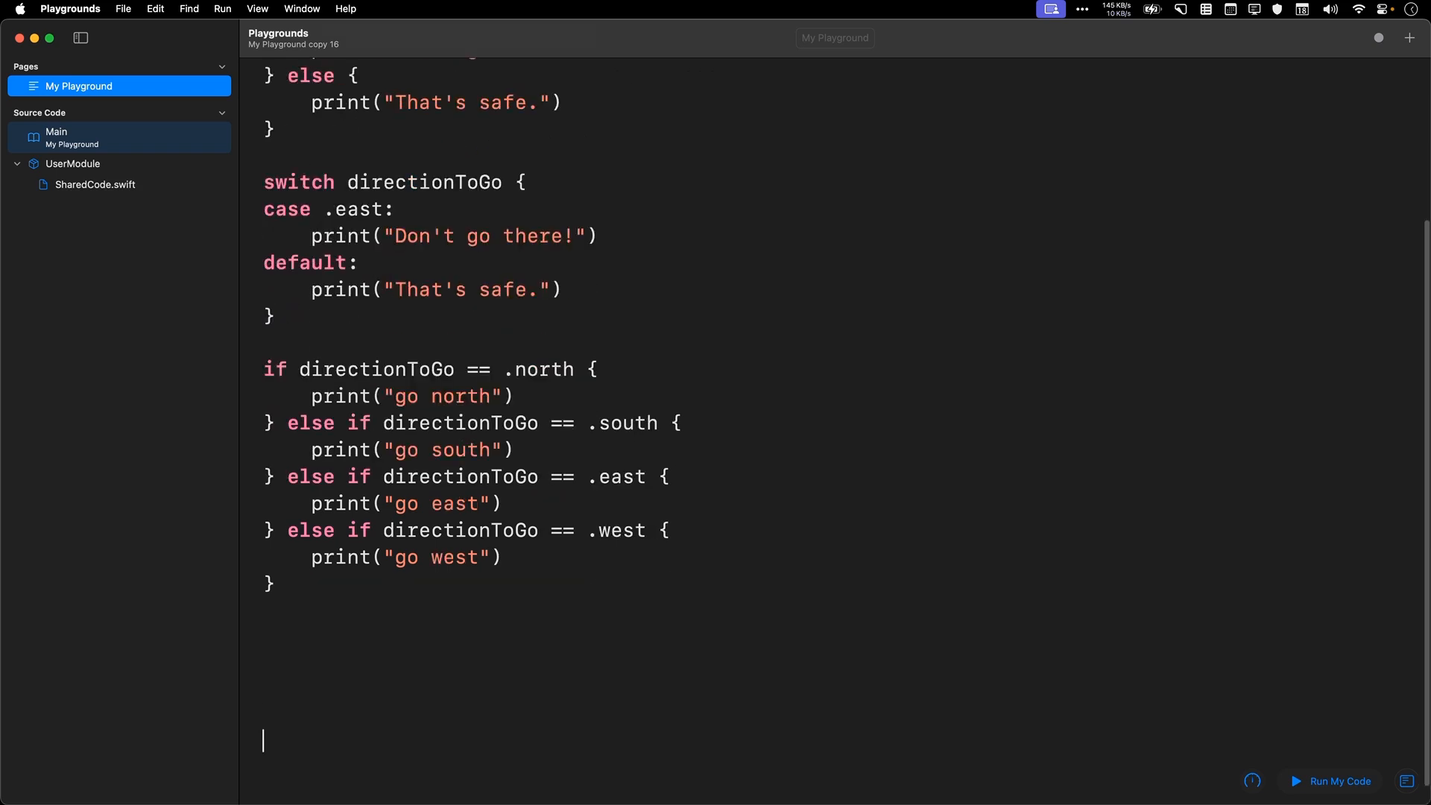
Step: Scroll down to the area below the switch for the next code
{"action": "scroll", "scroll_direction": "down", "scroll_amount": 3}
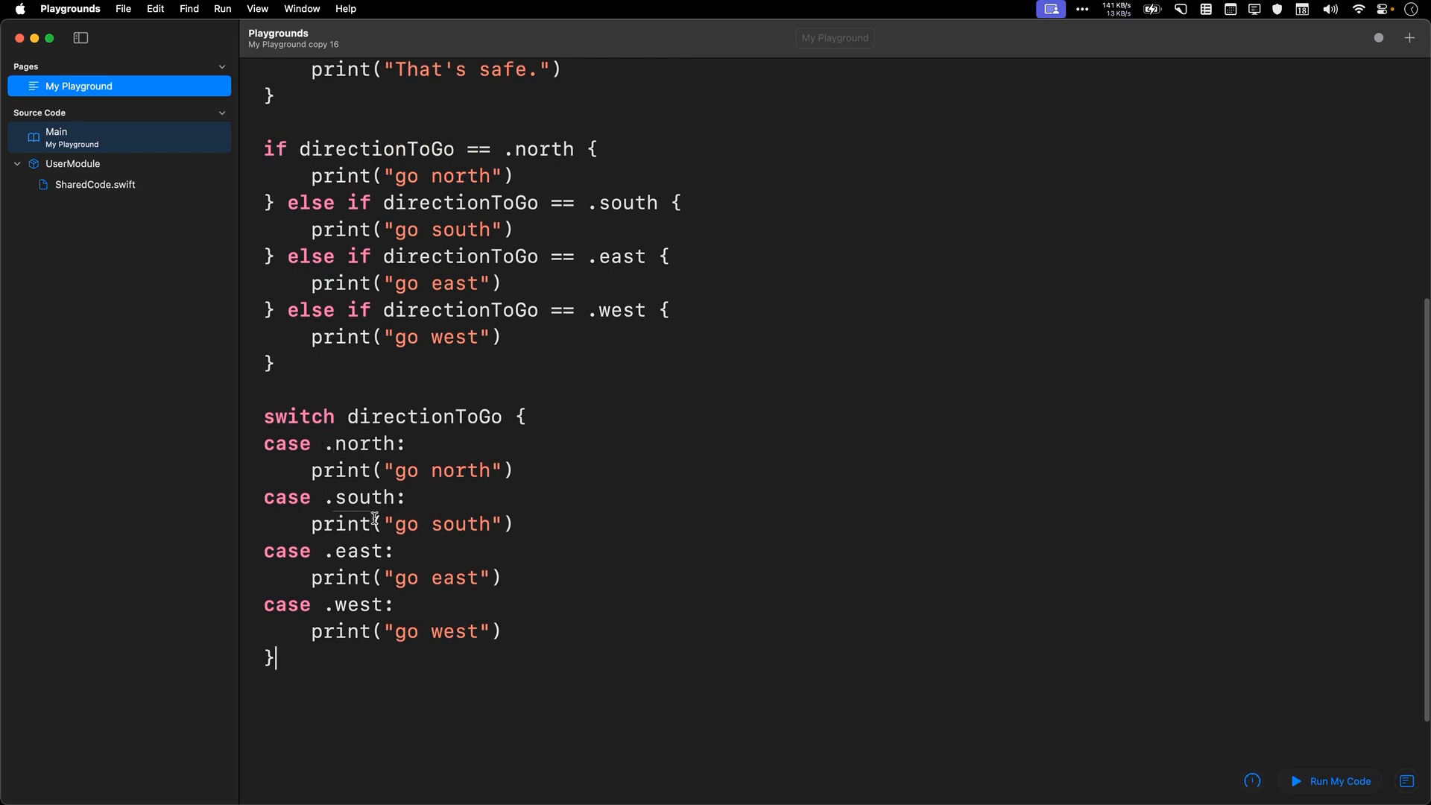
{"action": "mouse_move", "coordinate": [380, 590]}
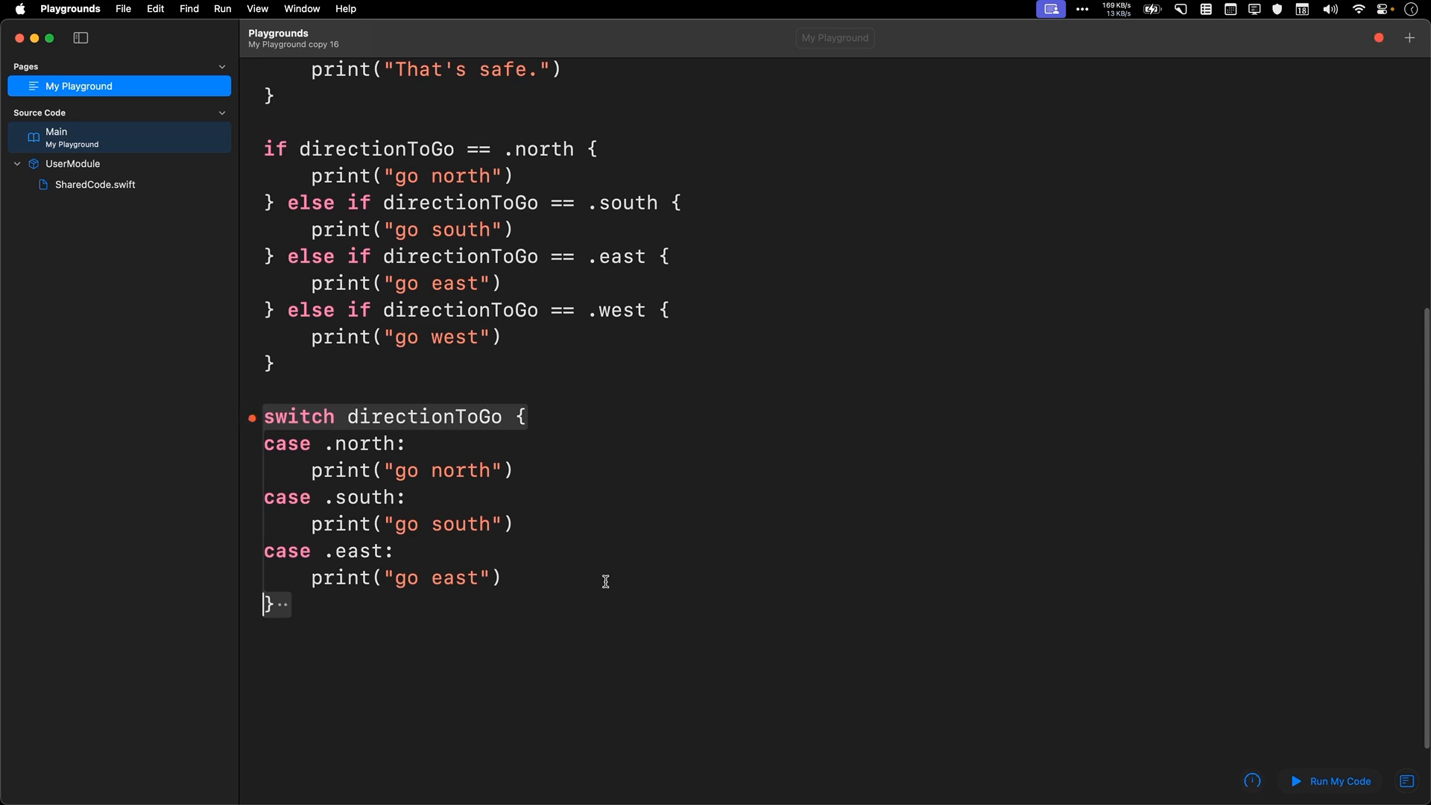
{"action": "mouse_move", "coordinate": [254, 418]}
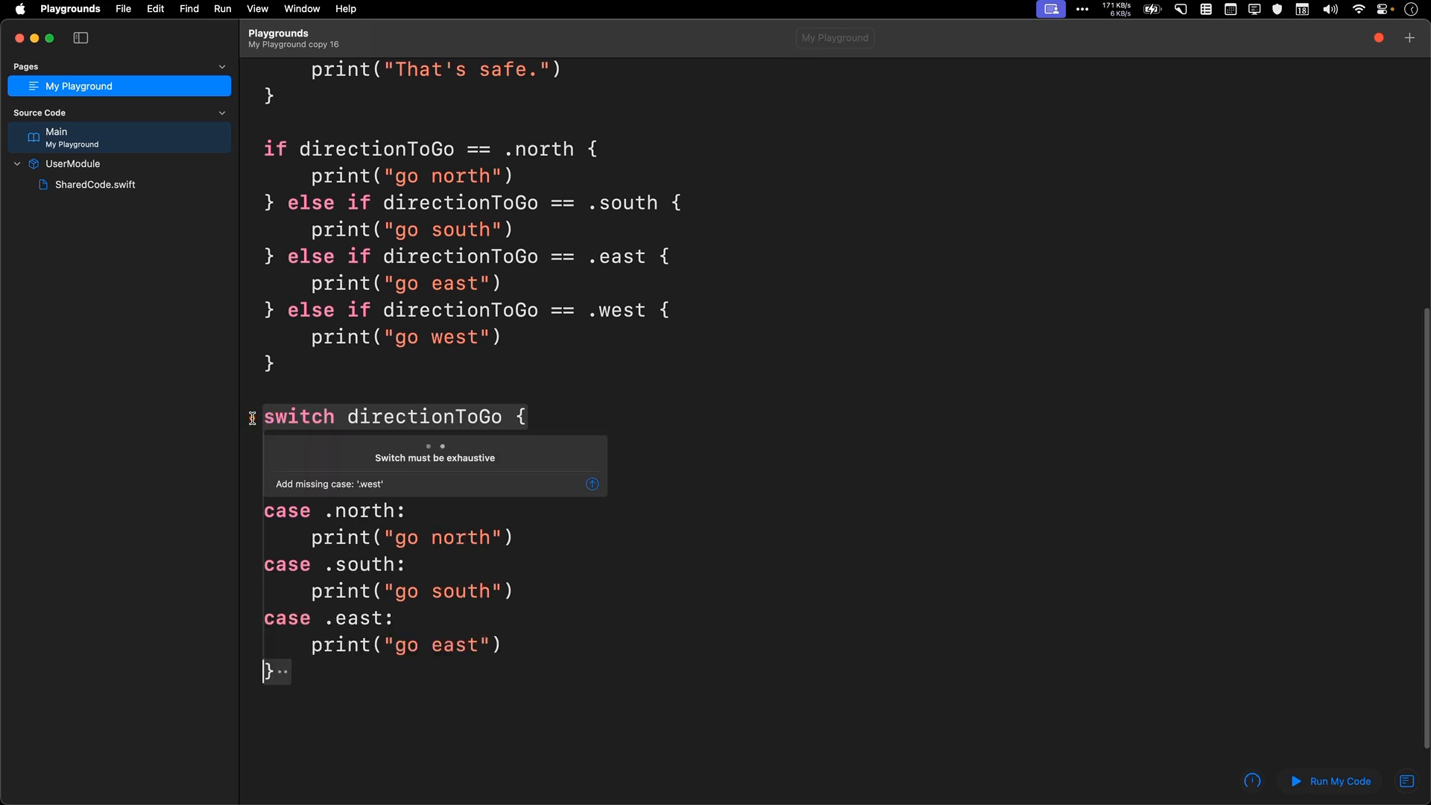
{"action": "mouse_move", "coordinate": [408, 456]}
{"action": "type", "text": "print(\"go west"}
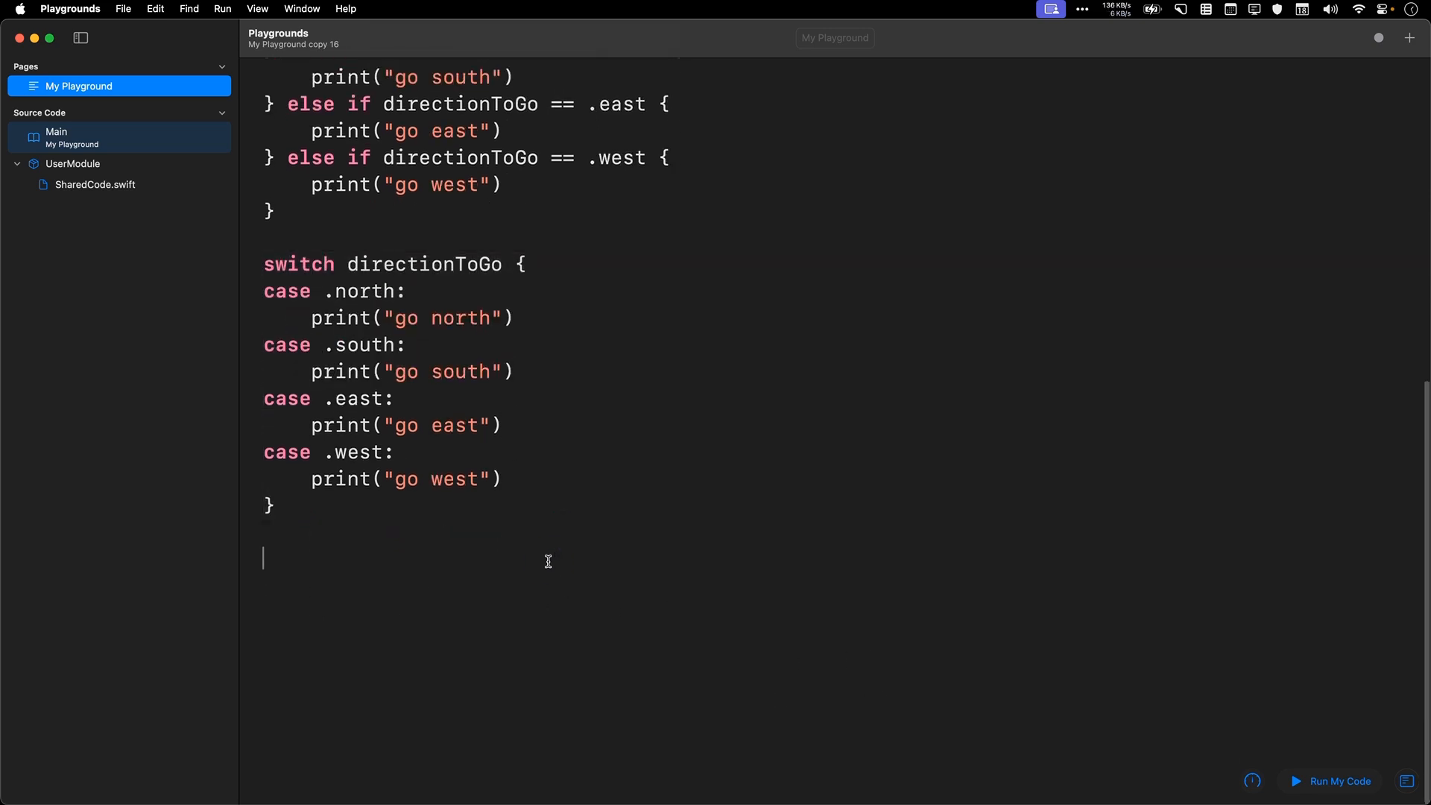
Step: Declare 'let number = 10' and a switch with case 0...5 printing "between 0 and 5 inclusive"
{"action": "type", "text": "let number"}
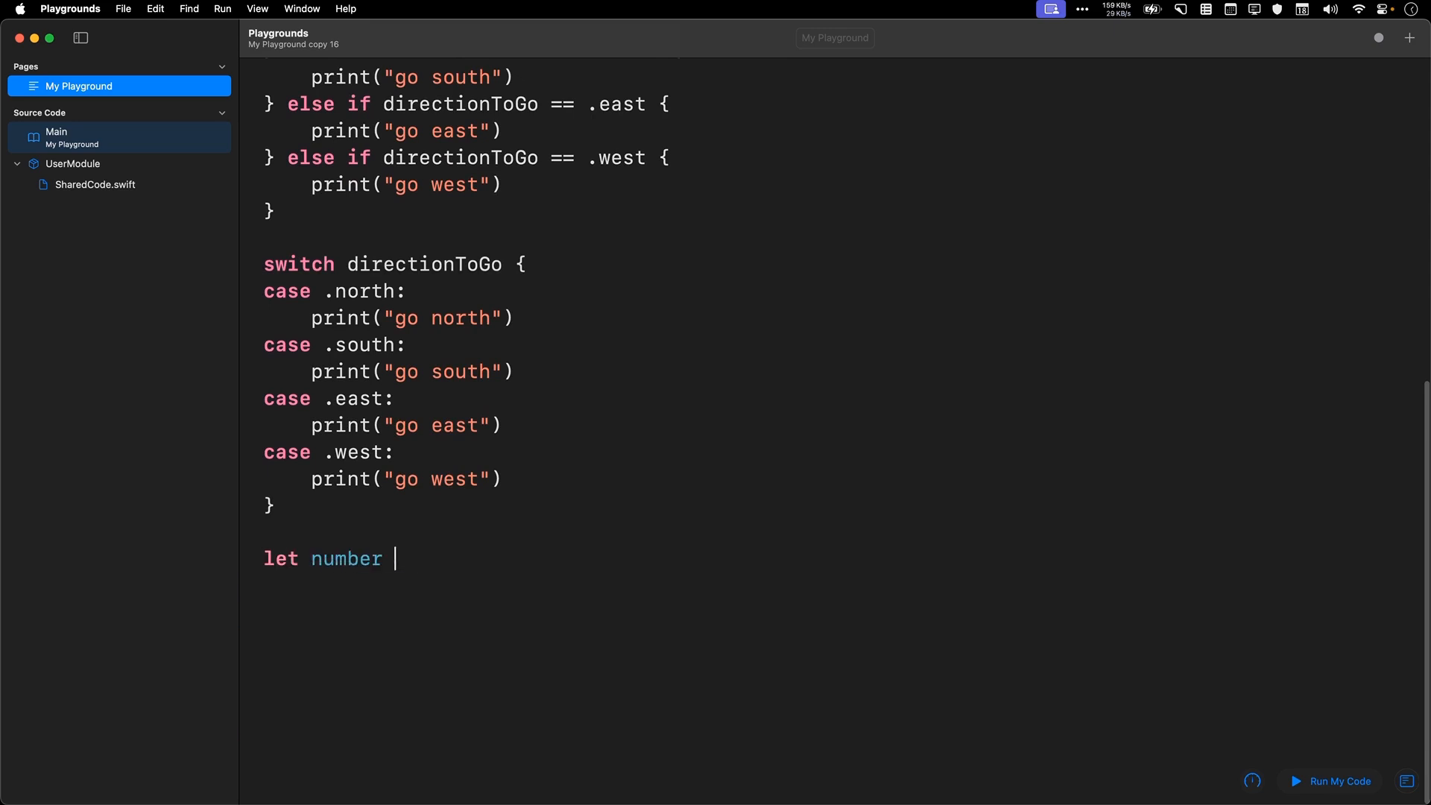
{"action": "type", "text": "= 10"}
{"action": "type", "text": "switch number {}"}
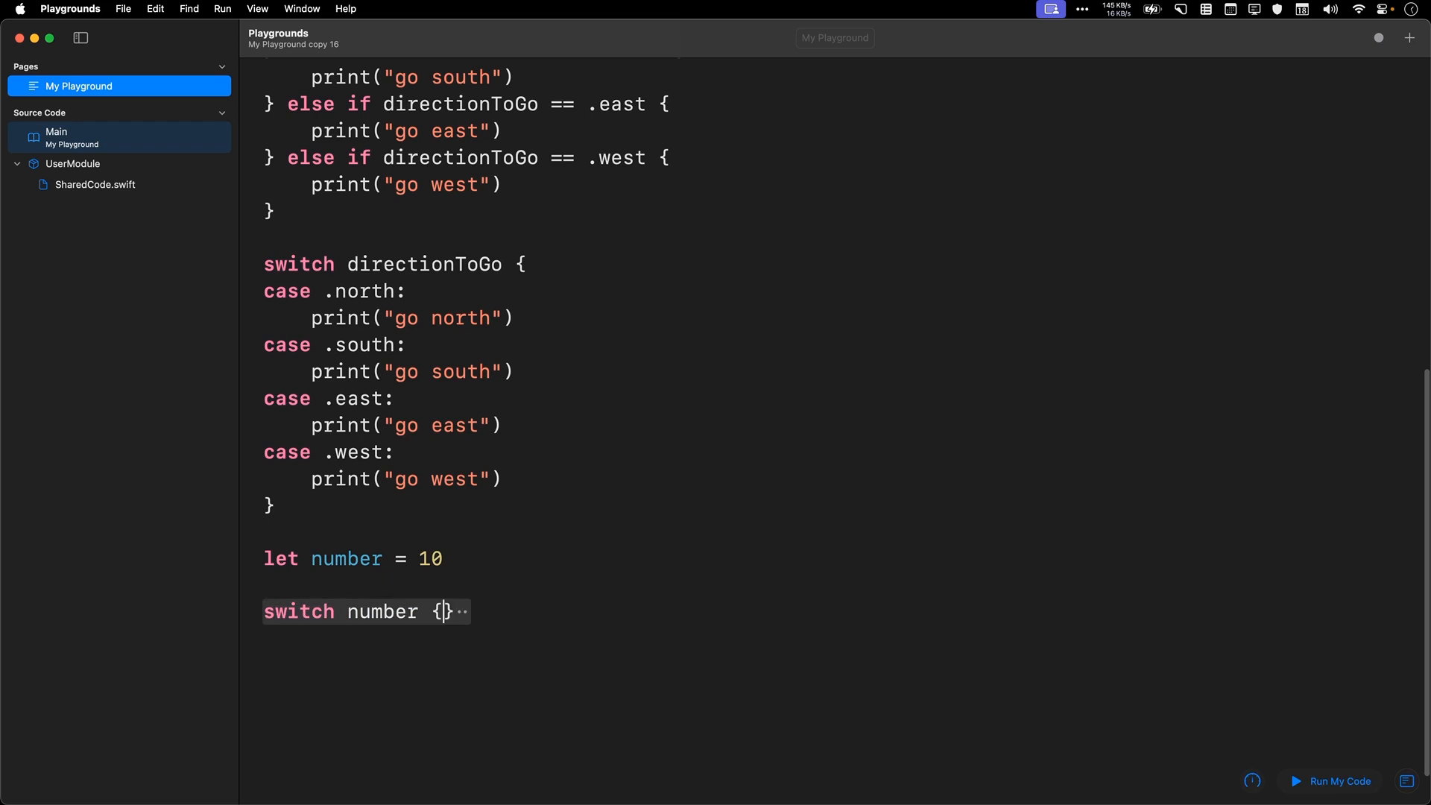
{"action": "key", "text": "Return"}
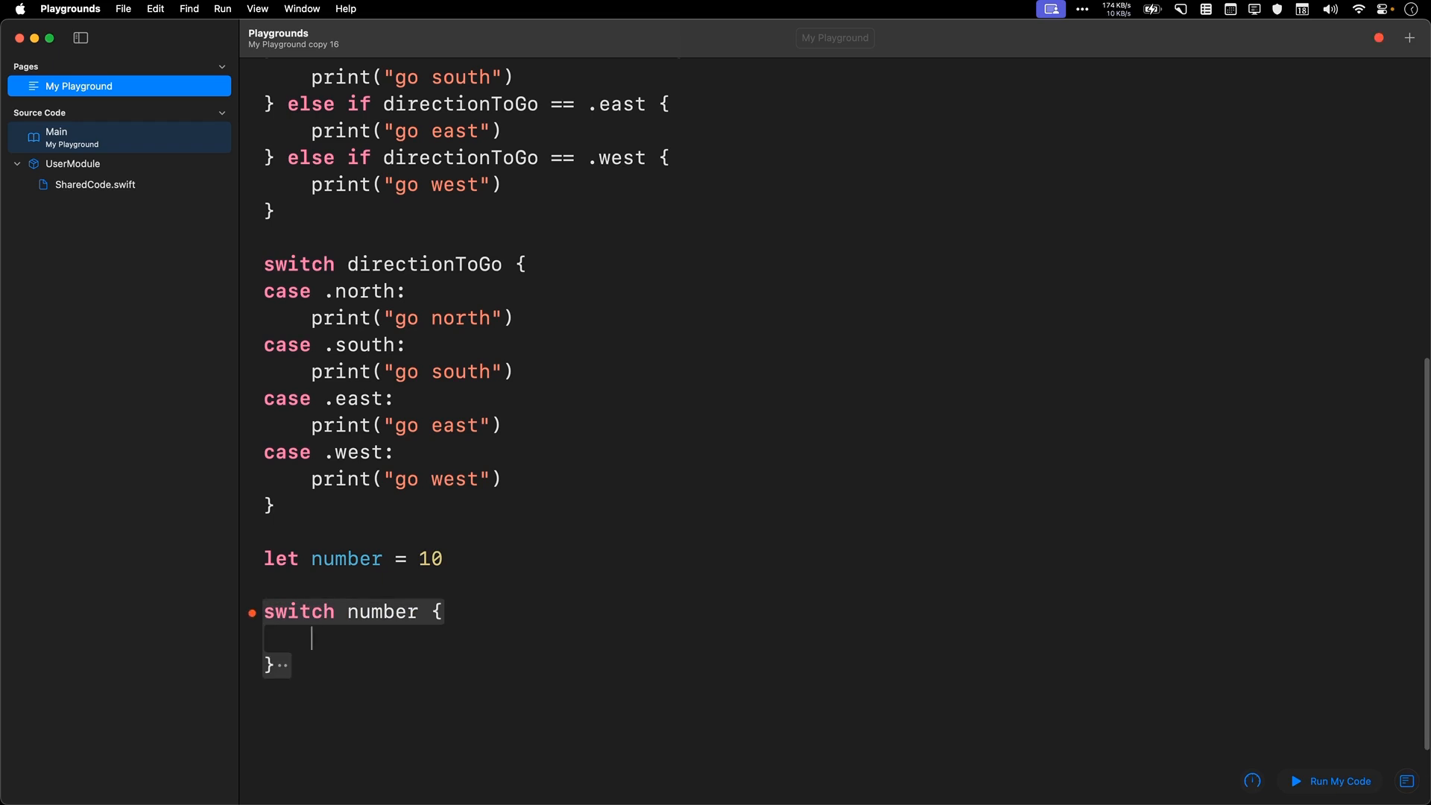
{"action": "type", "text": "case 0"}
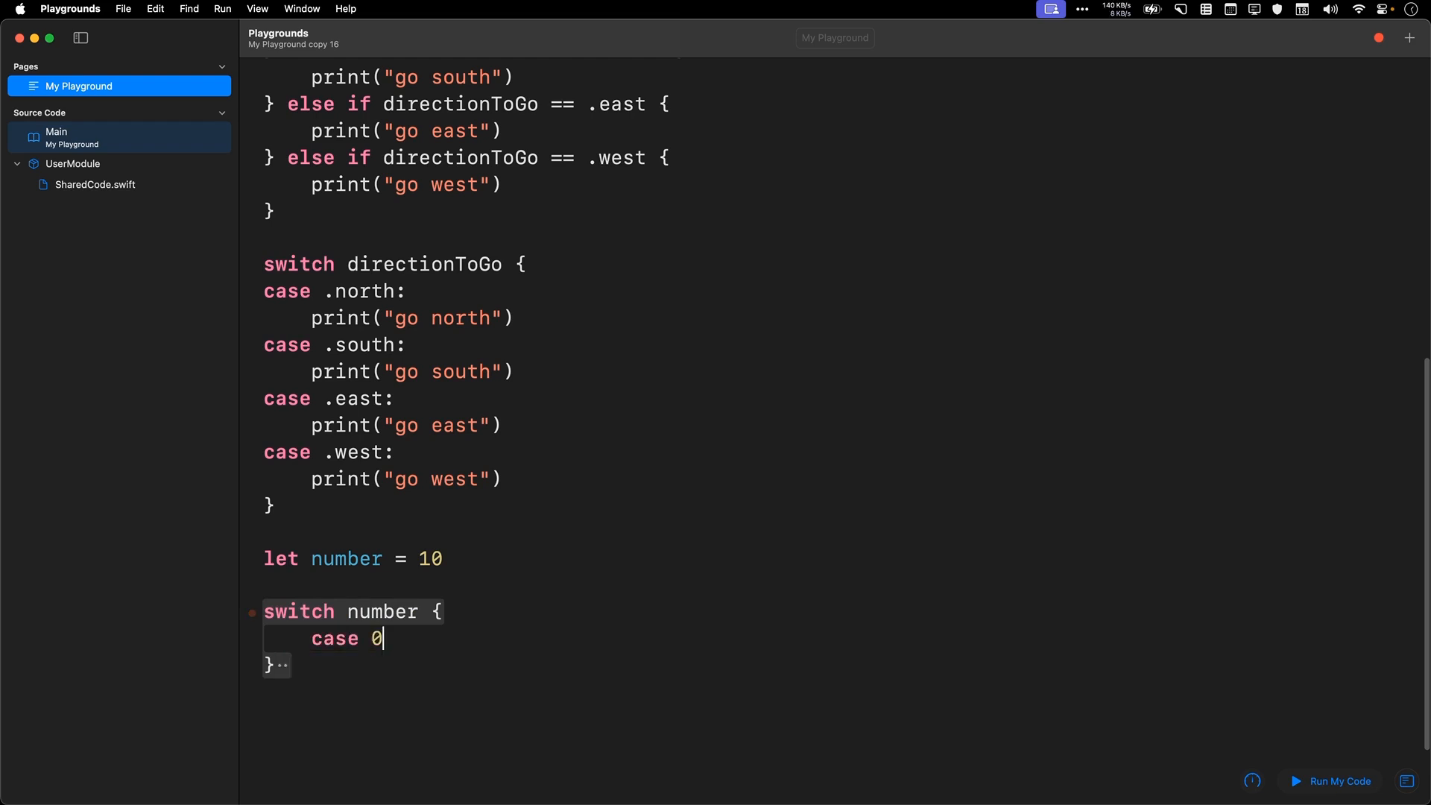
{"action": "type", "text": "...5:"}
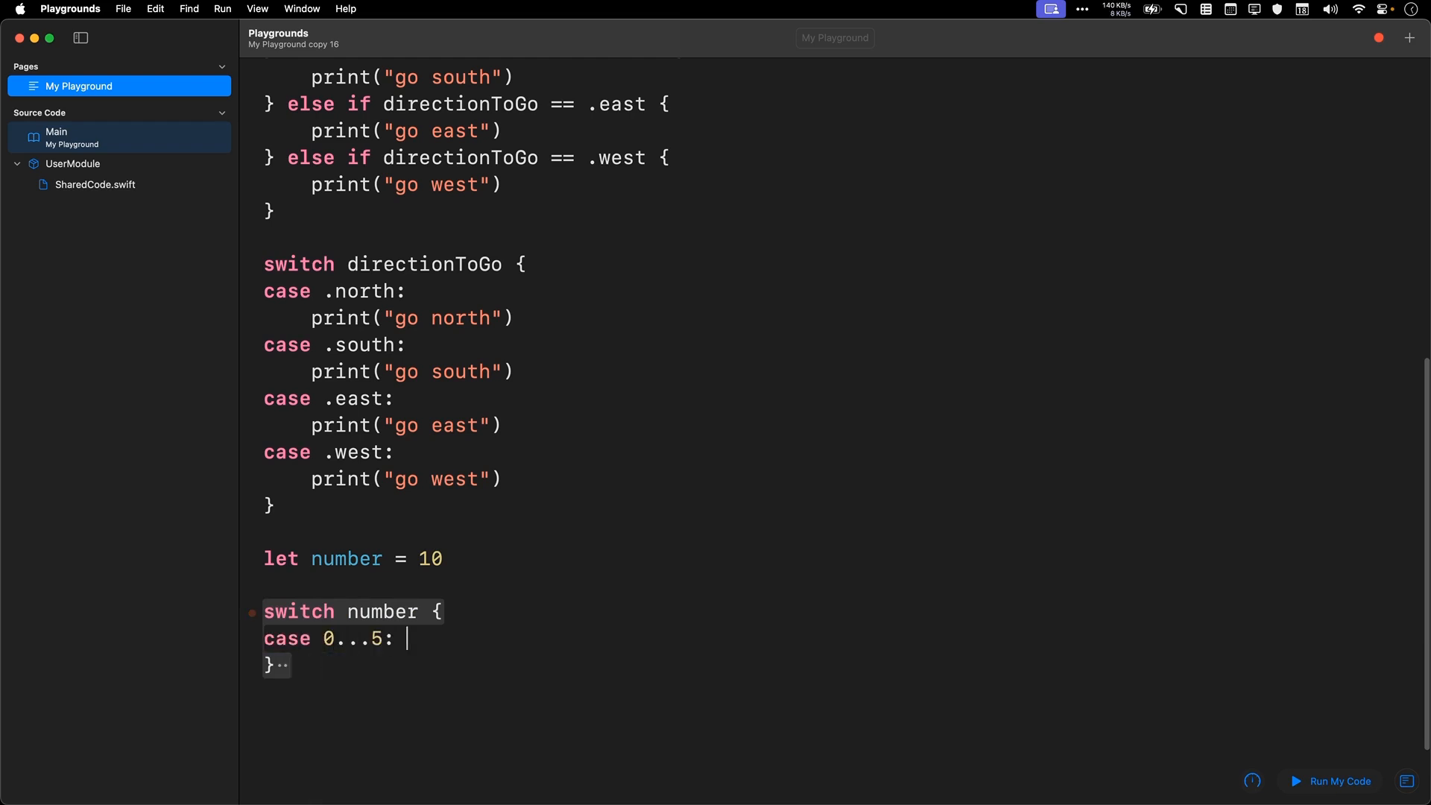
{"action": "type", "text": "print(\"That's a numbe"}
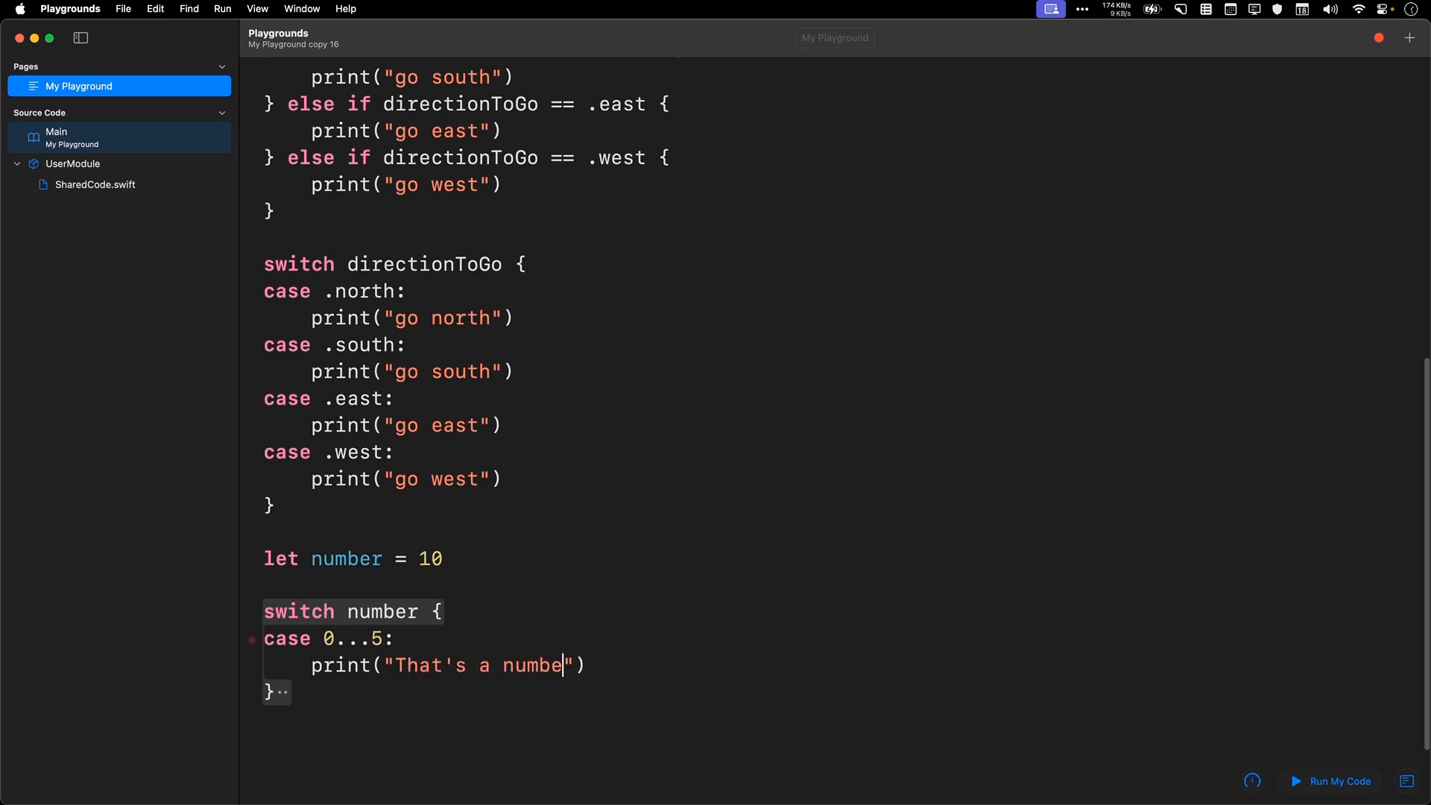
{"action": "type", "text": "r between 0 and 5"}
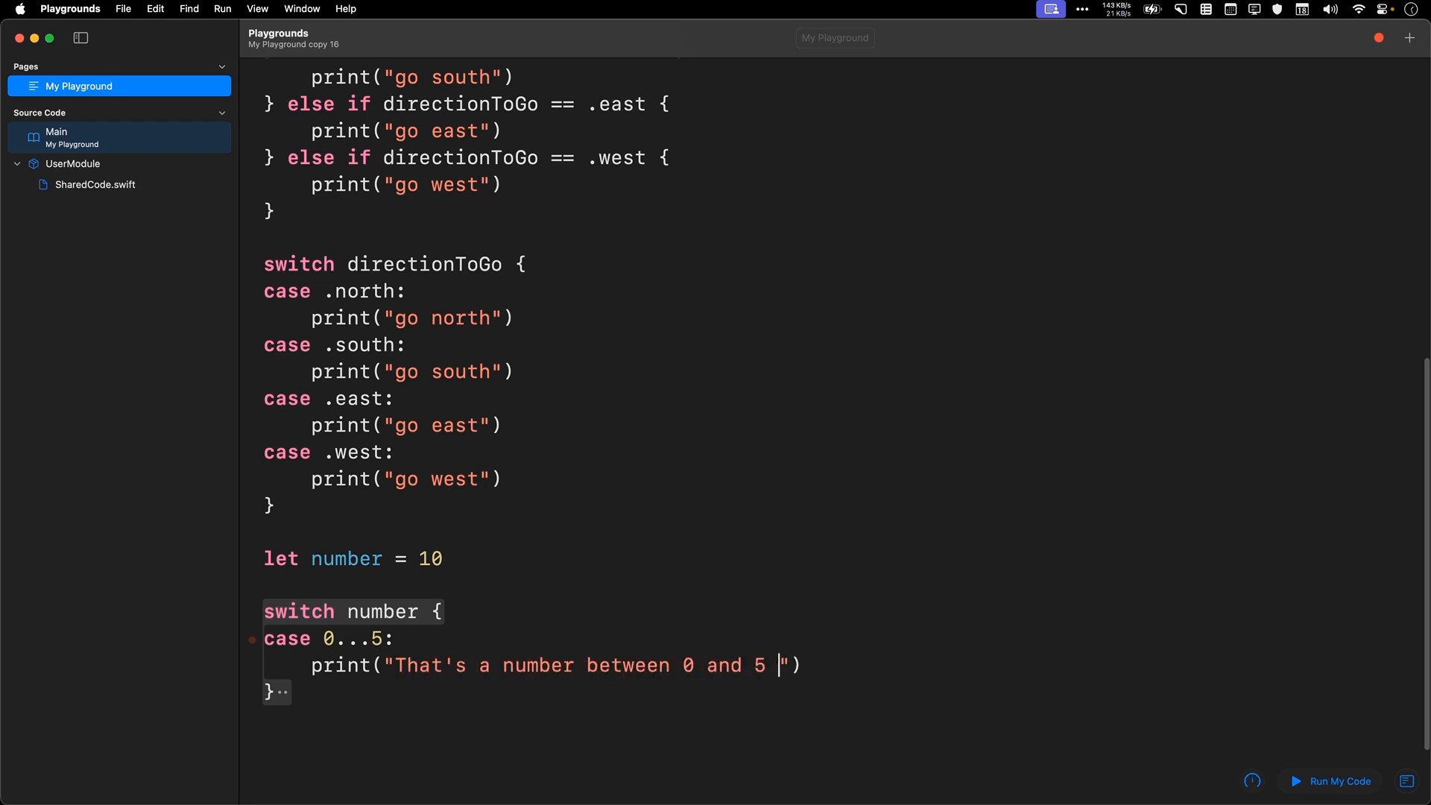
{"action": "type", "text": "inclusive"}
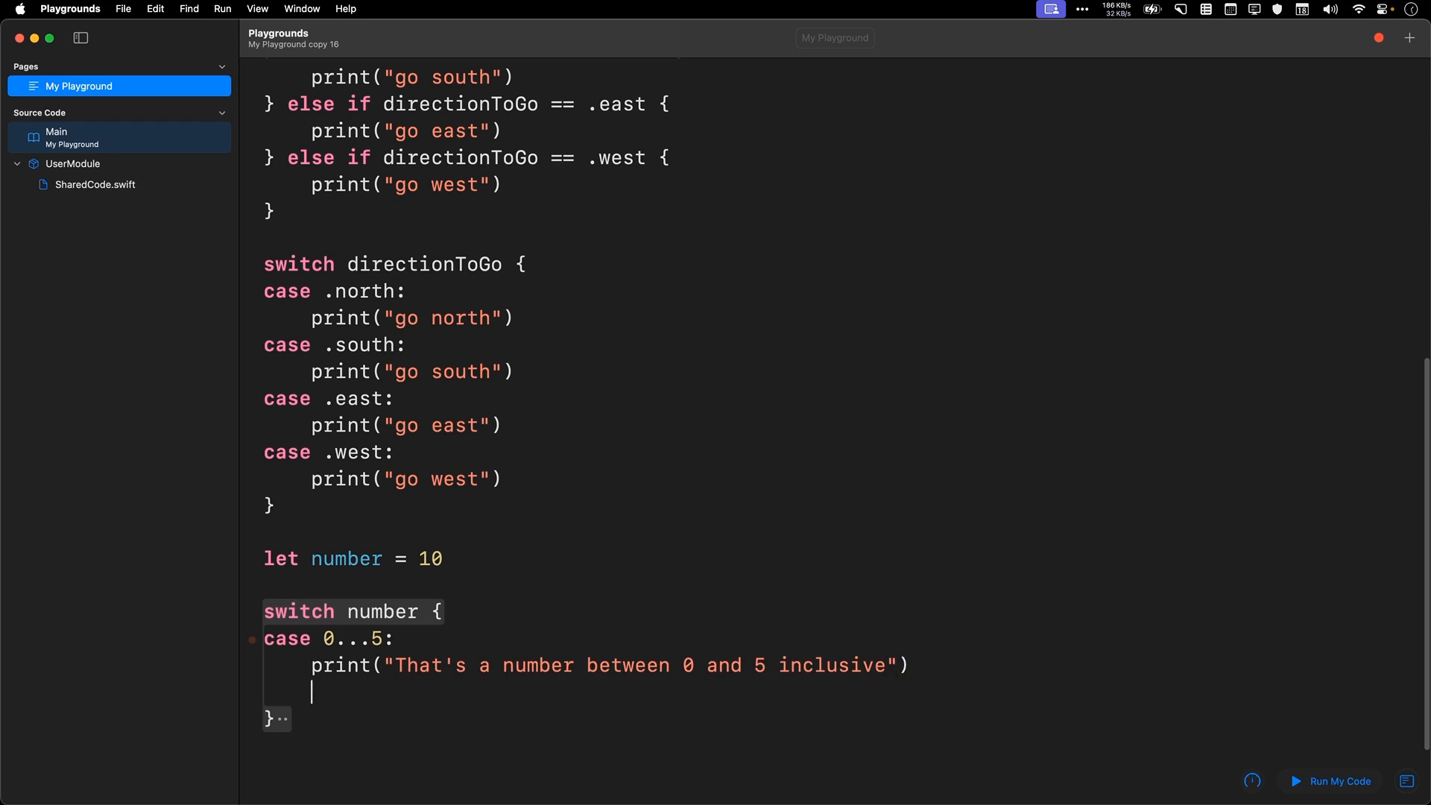
Step: Add case 6 ("That is 6. Great"), case 10..<100 ("...99 inclusive") and a default case
{"action": "type", "text": "case 6:"}
{"action": "type", "text": "print(\"T"}
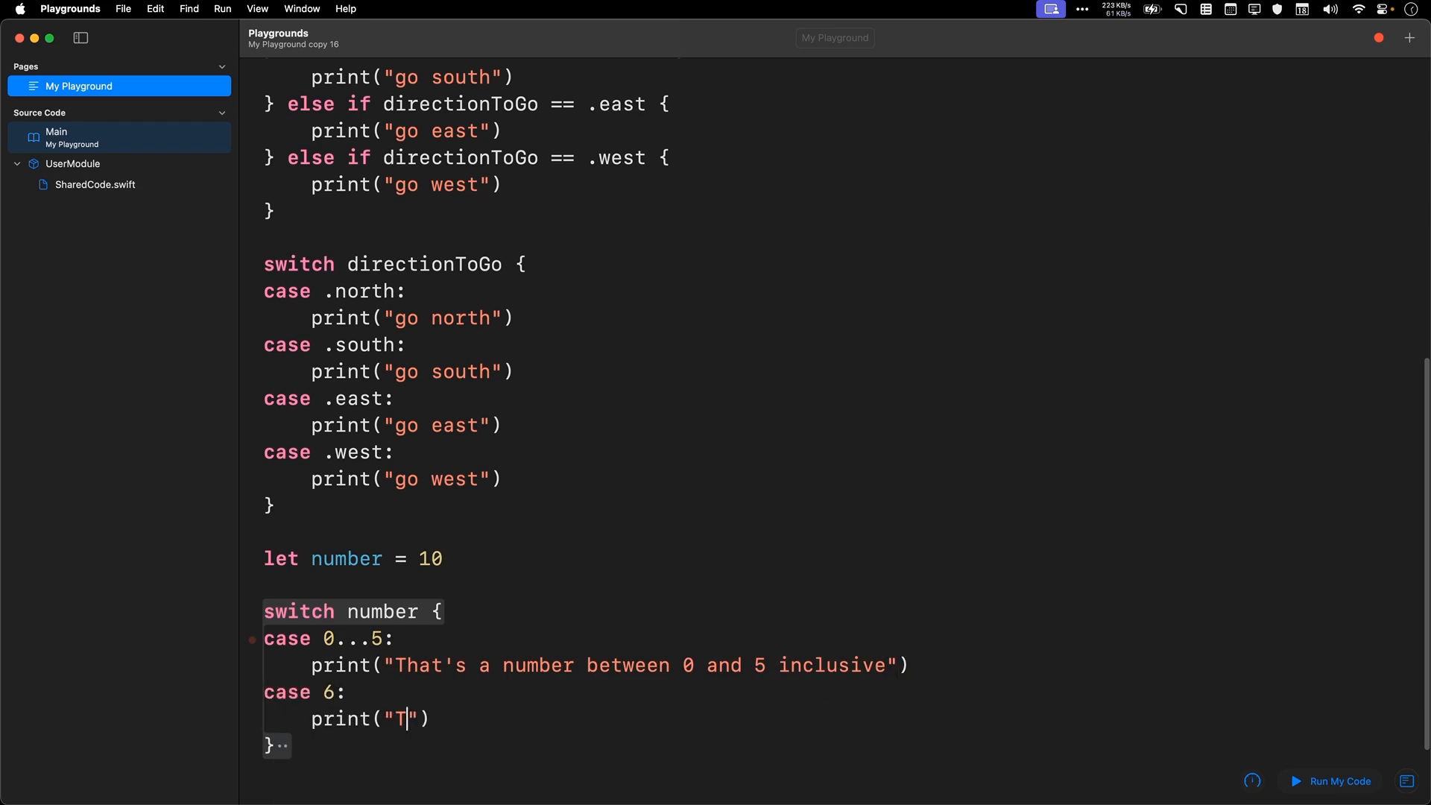
{"action": "type", "text": "hat is 6. Great."}
{"action": "type", "text": "case"}
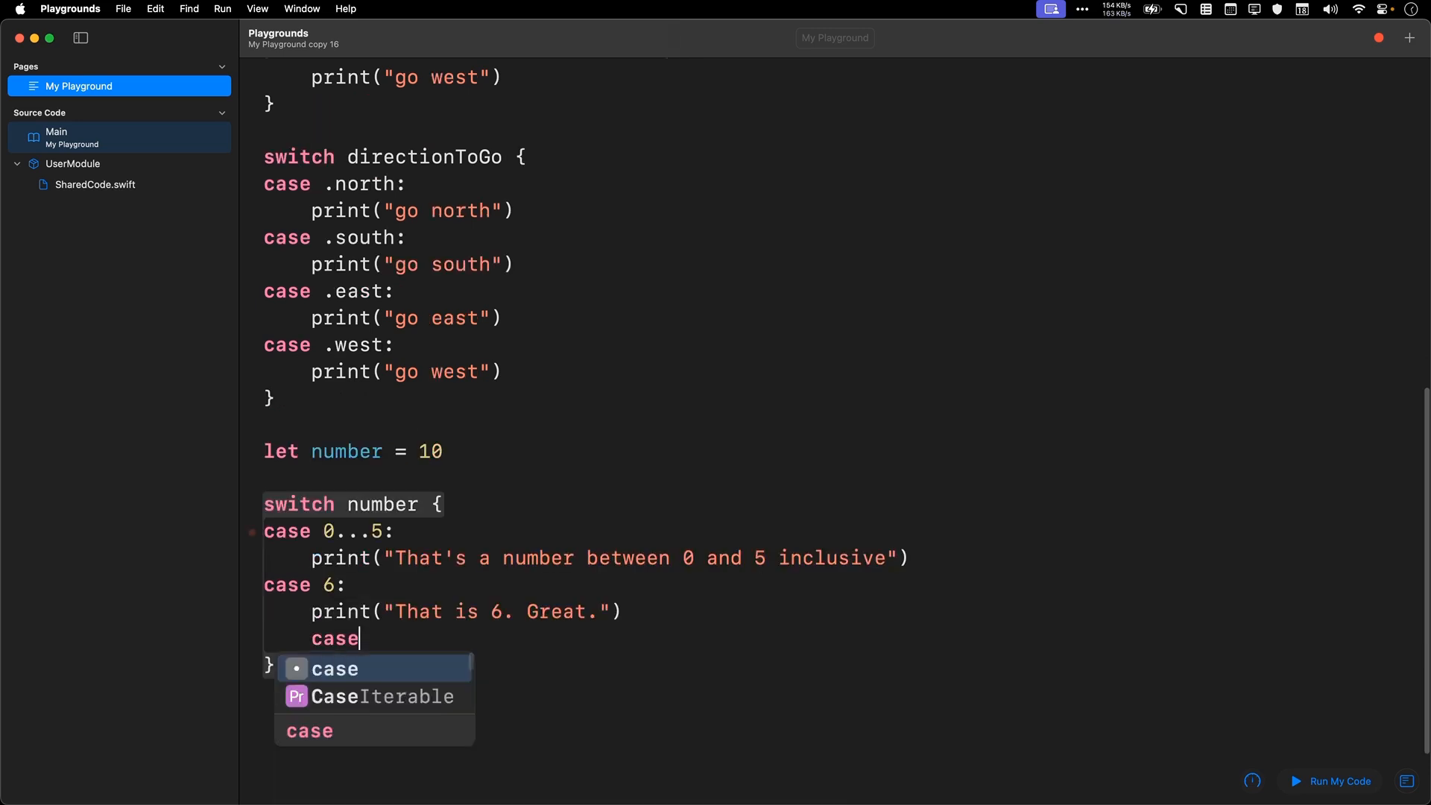
{"action": "type", "text": "10..<"}
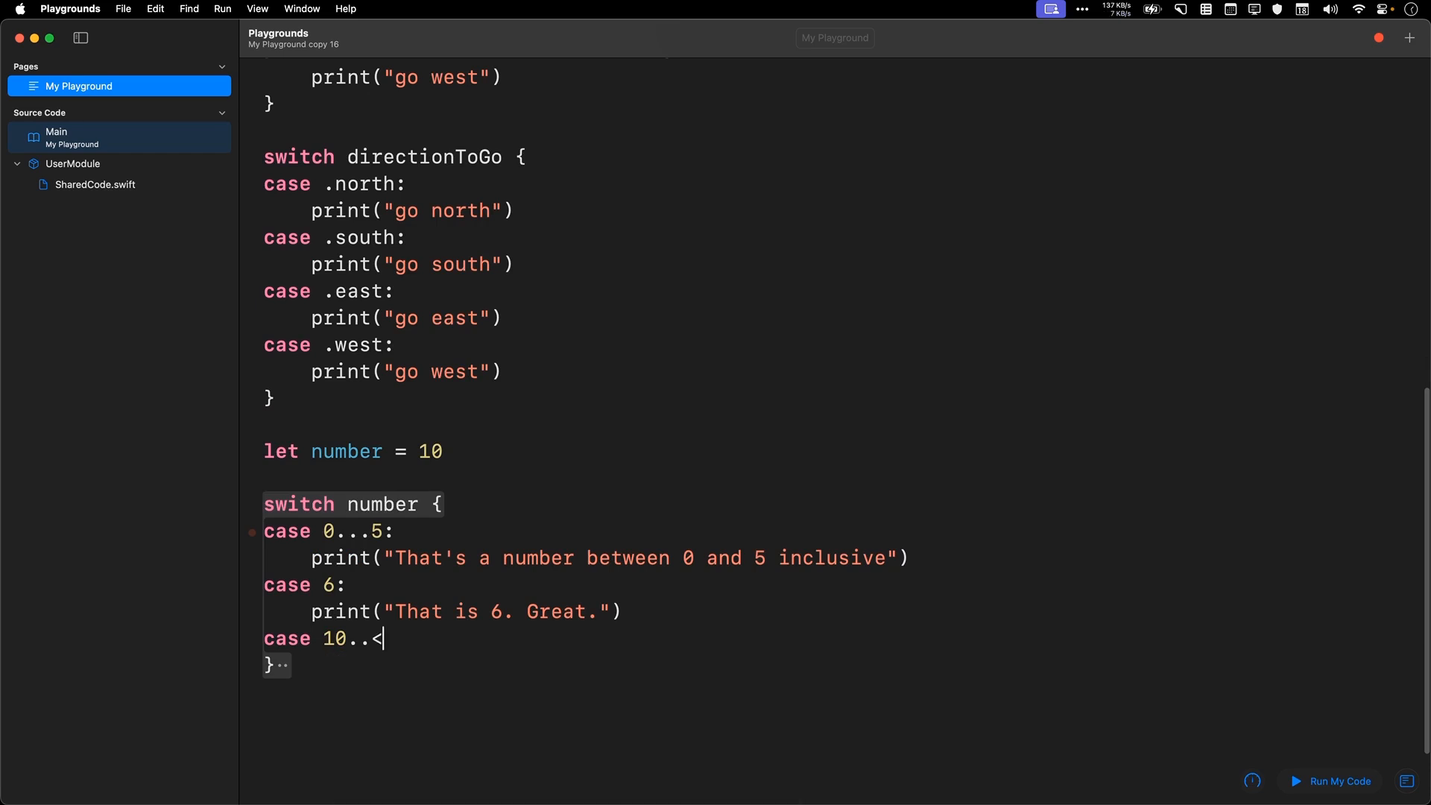
{"action": "type", "text": "100:"}
{"action": "type", "text": "print(\"Between 10 and 9"}
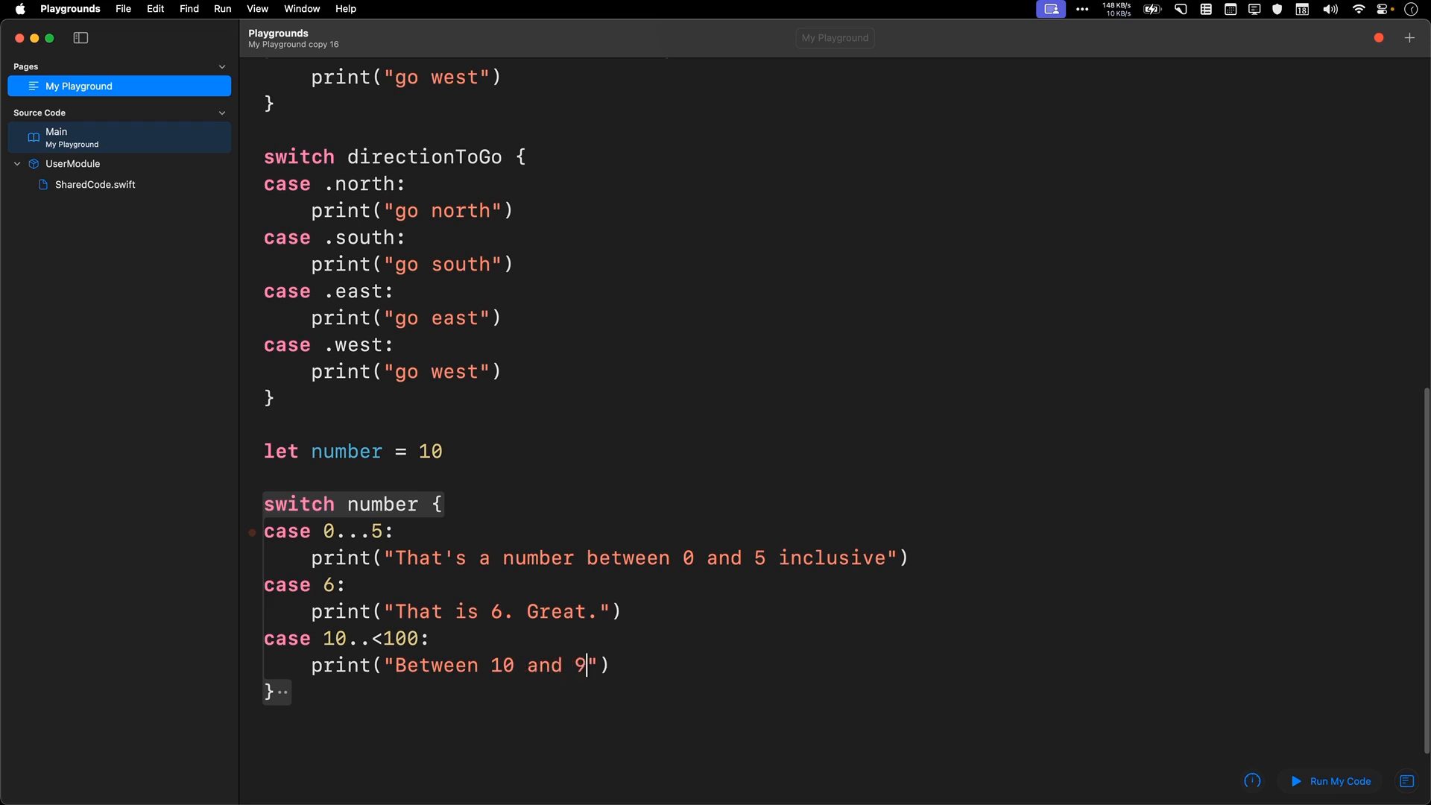
{"action": "type", "text": "9 inclusive"}
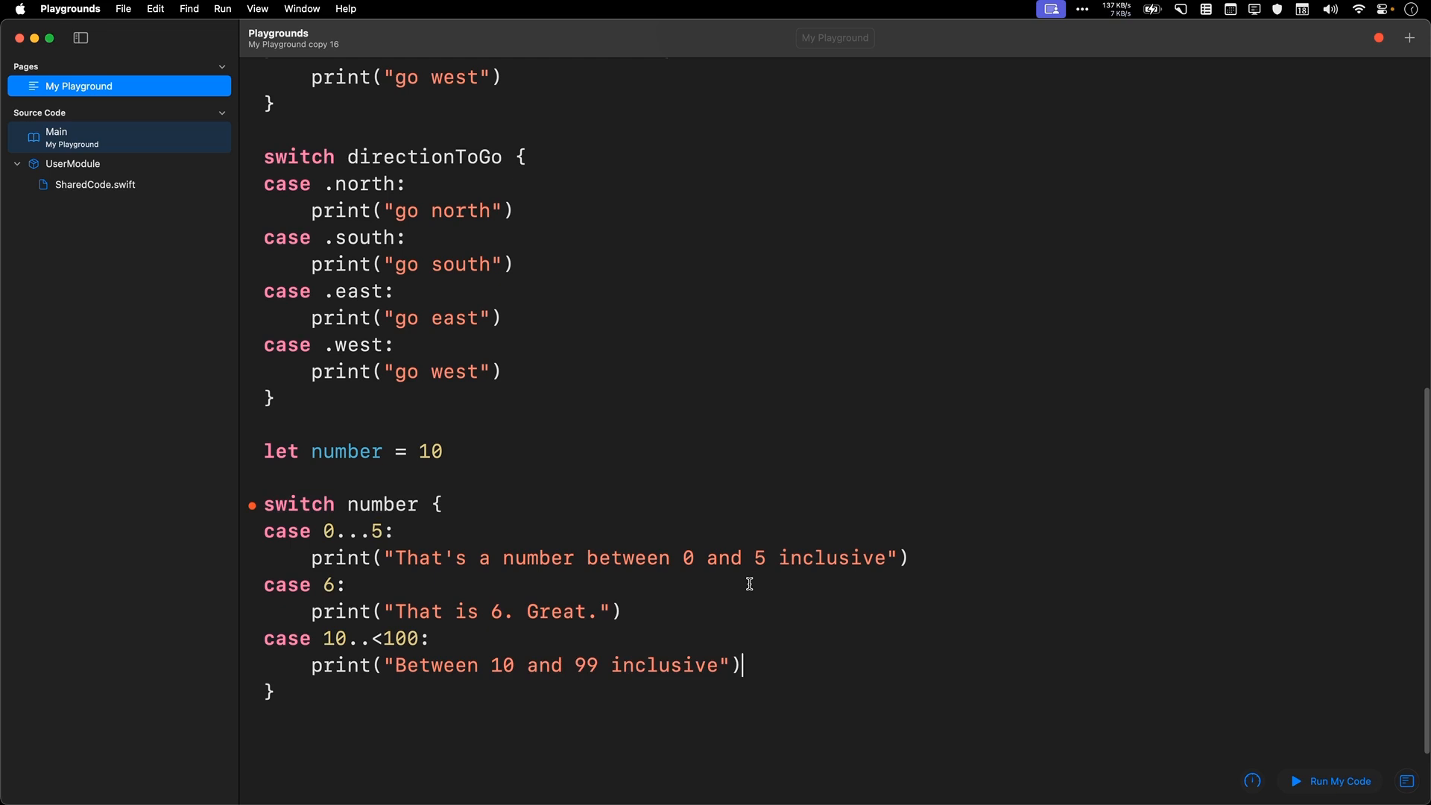
{"action": "type", "text": "default:"}
{"action": "type", "text": "print(\"That's... a number???? Great.\")"}
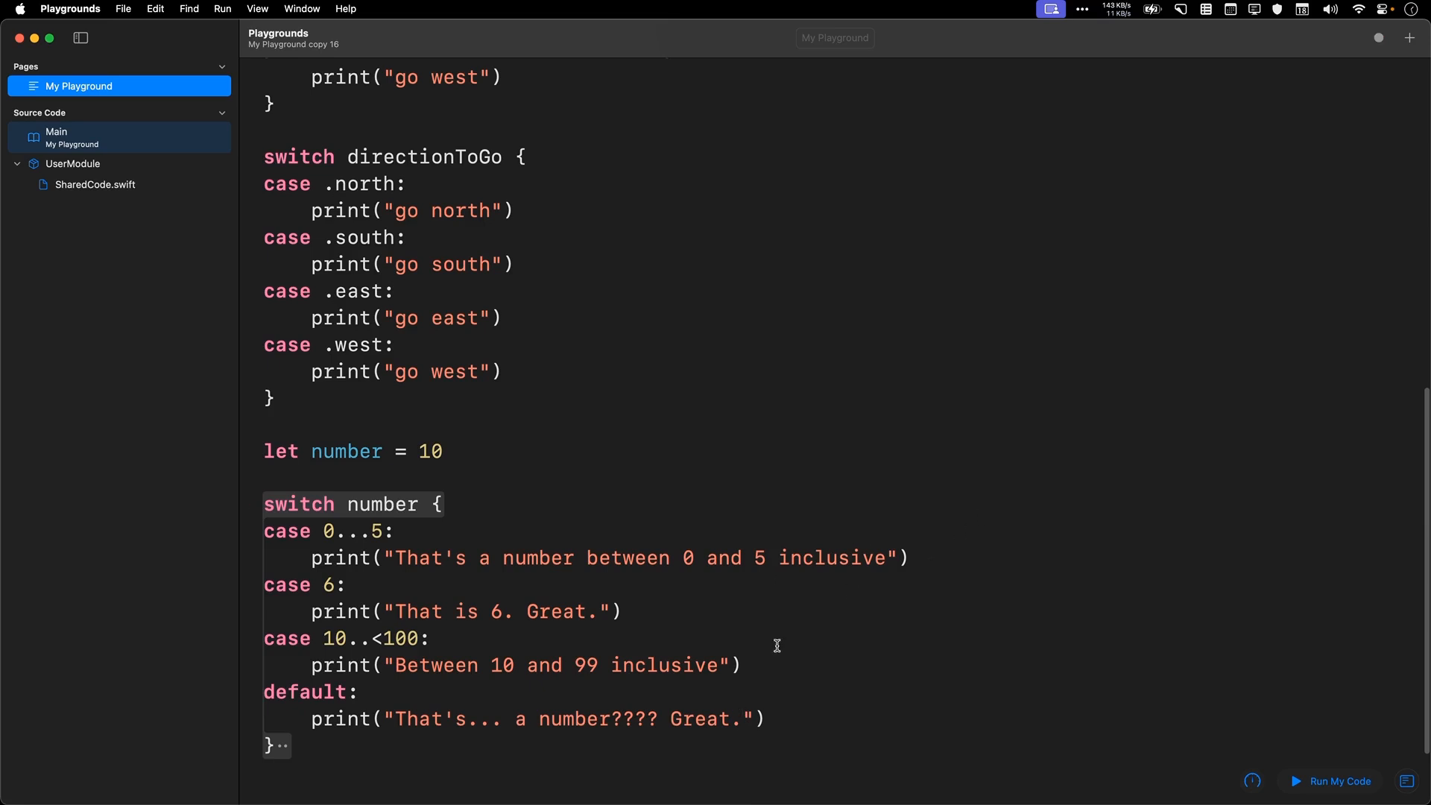
Step: Extend 'case 6' to 'case 6, 8:' so it matches both values
{"action": "scroll", "scroll_direction": "down", "scroll_amount": 3}
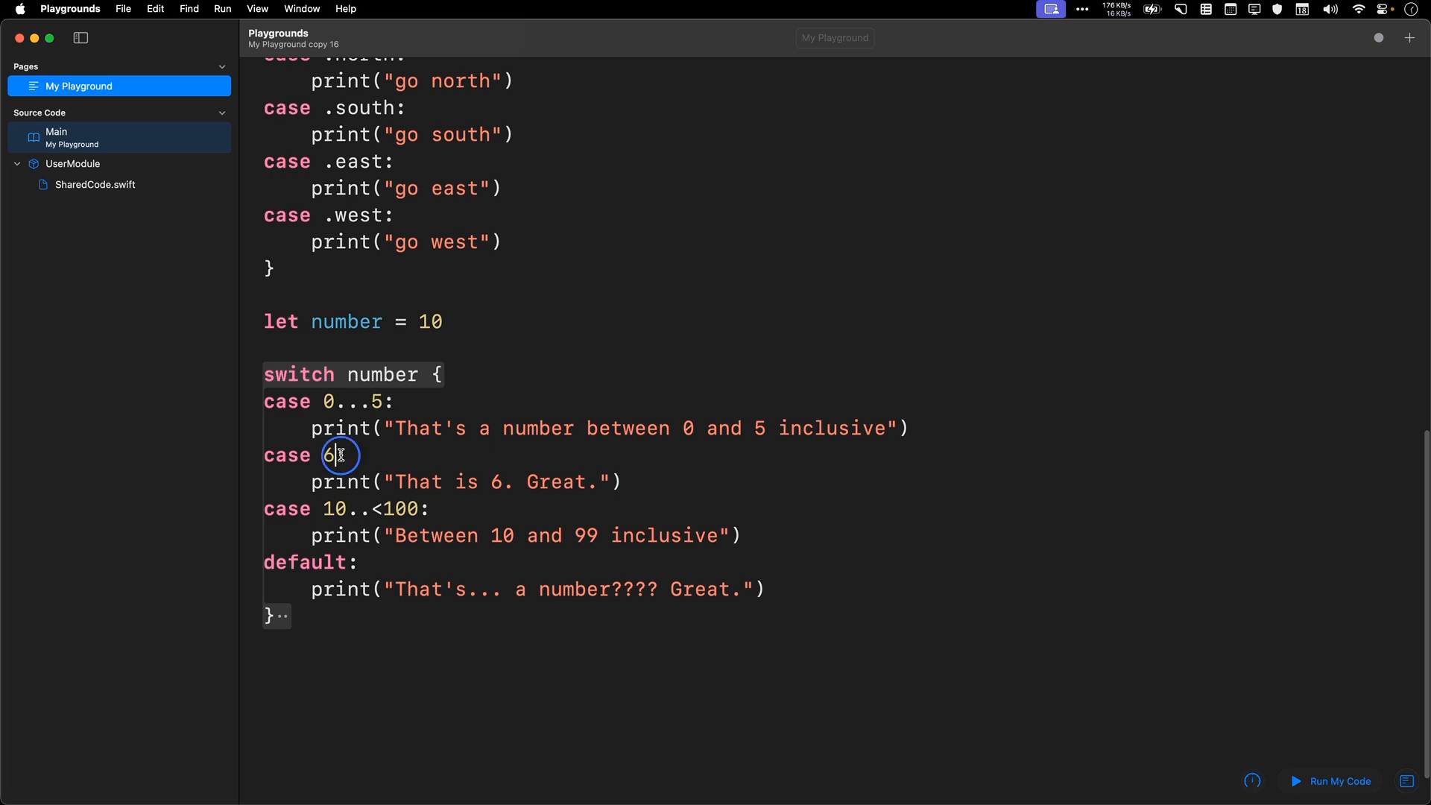
{"action": "type", "text": ", 8"}
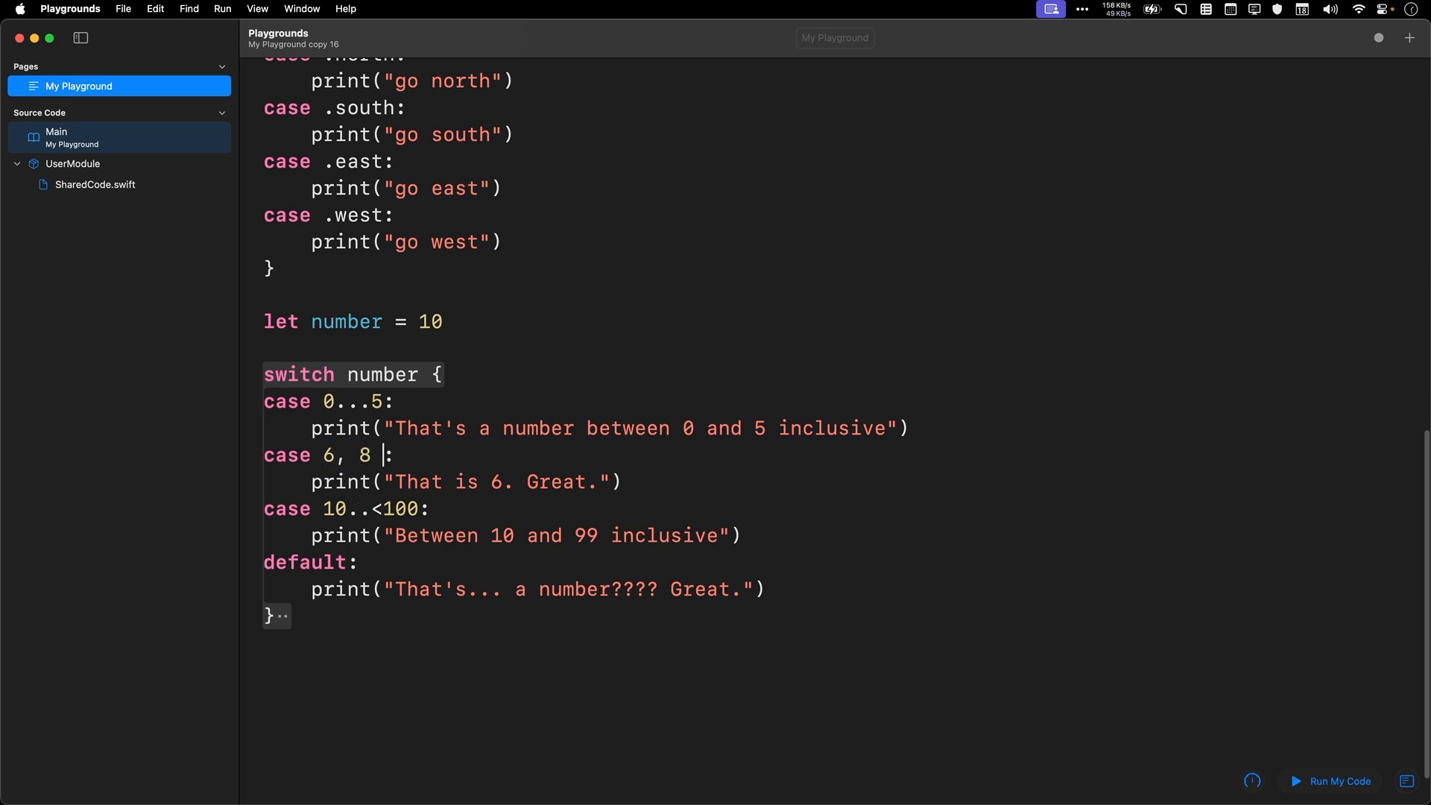